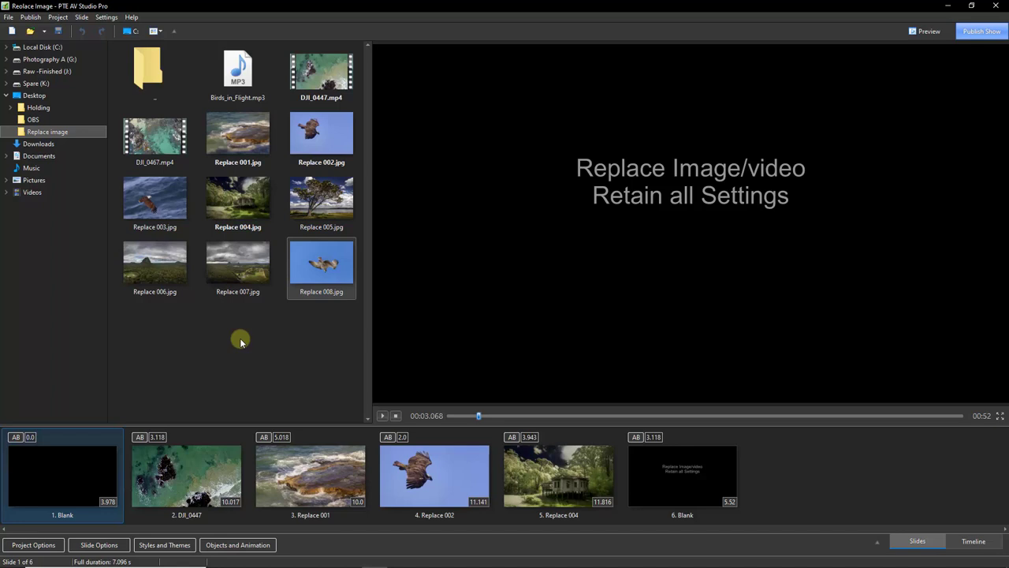
{"action": "mouse_move", "coordinate": [235, 336]}
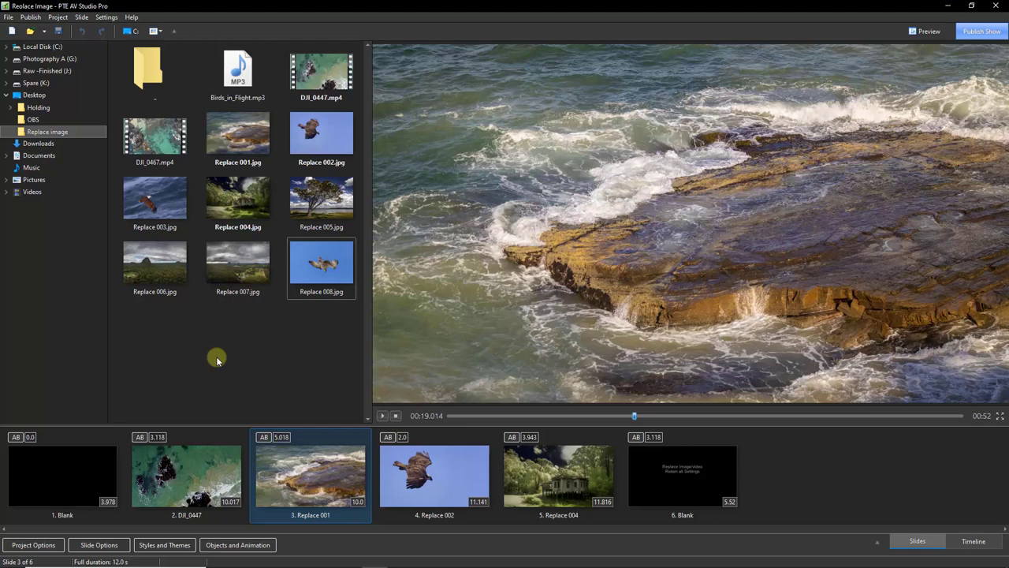
{"action": "mouse_move", "coordinate": [226, 354]}
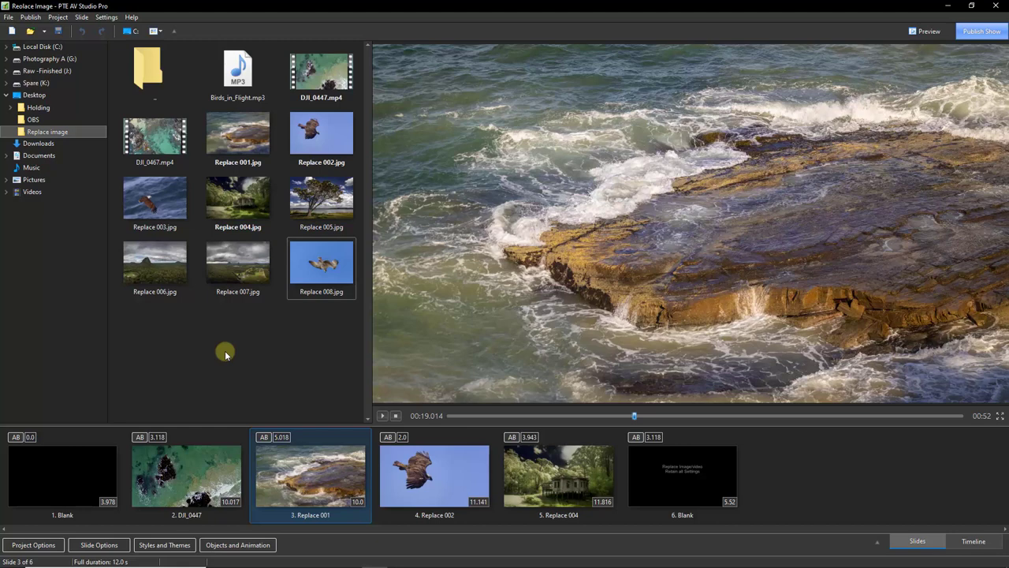
Switch to the Timeline view and inspect the Birds_in_Flight.mp3 track's context menu without changes.
{"action": "left_click", "coordinate": [972, 541]}
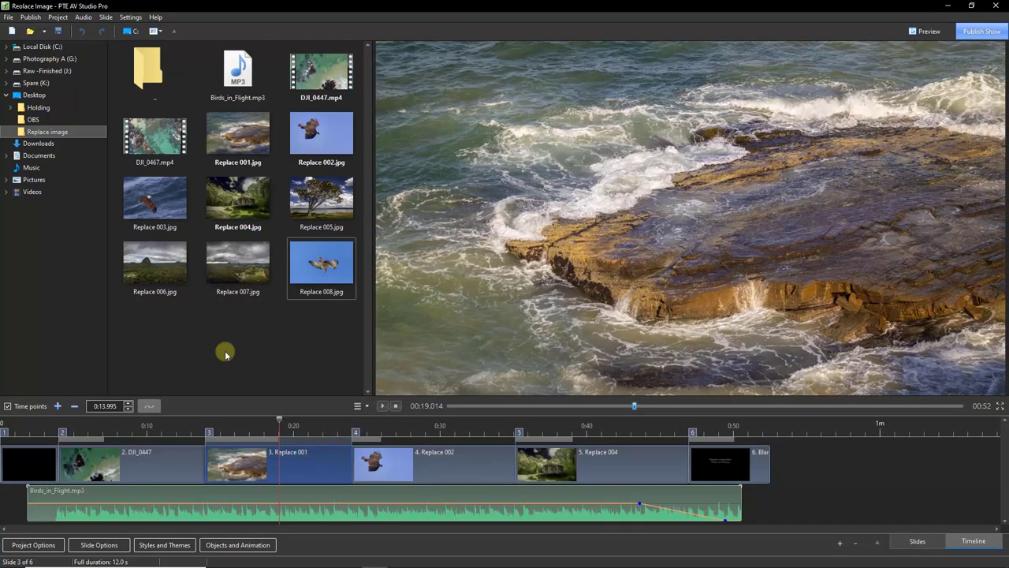
{"action": "mouse_move", "coordinate": [122, 484]}
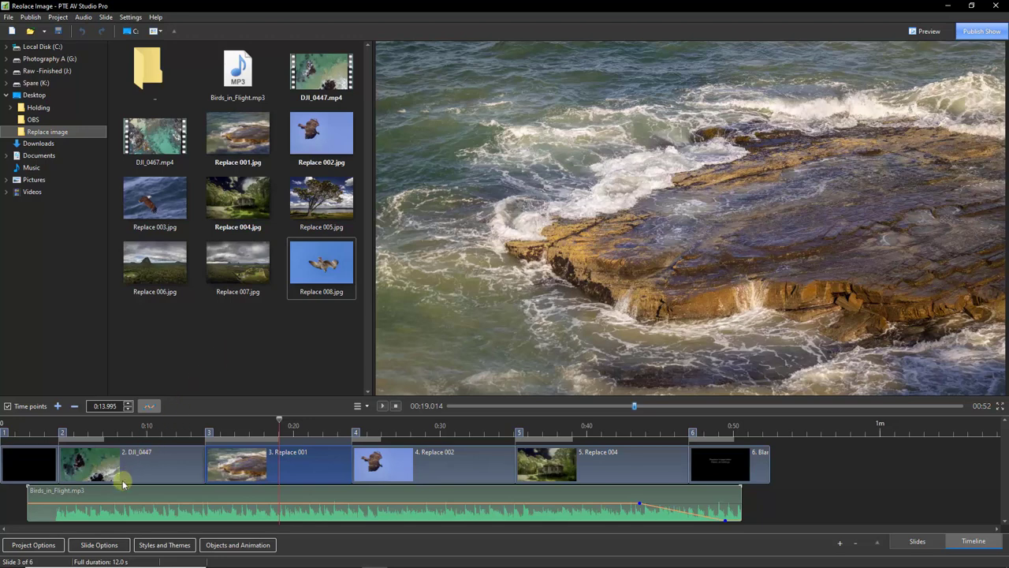
{"action": "right_click", "coordinate": [134, 505]}
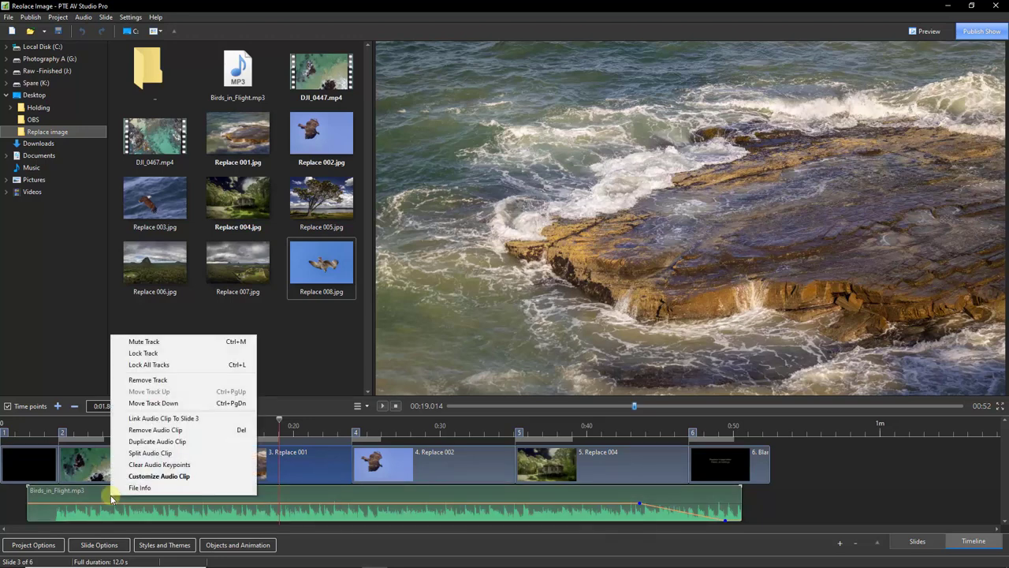
{"action": "mouse_move", "coordinate": [153, 403]}
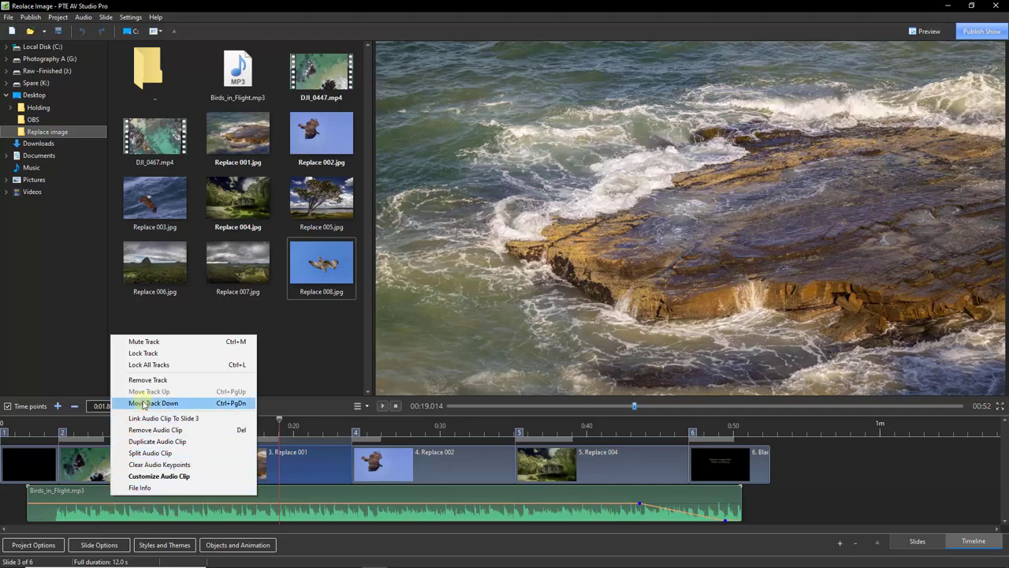
{"action": "left_click", "coordinate": [155, 403]}
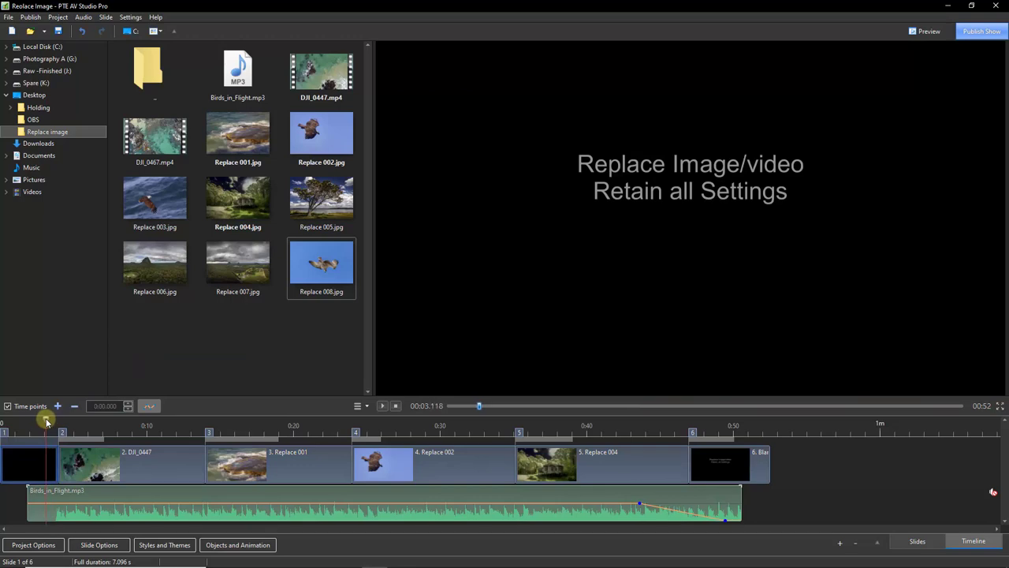
{"action": "left_click", "coordinate": [383, 405]}
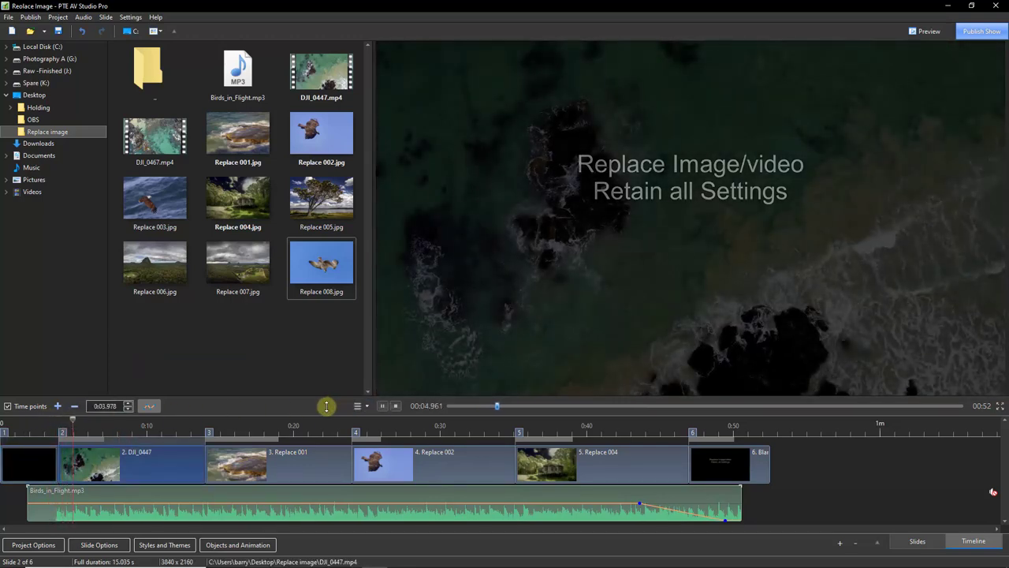
{"action": "left_click", "coordinate": [382, 405]}
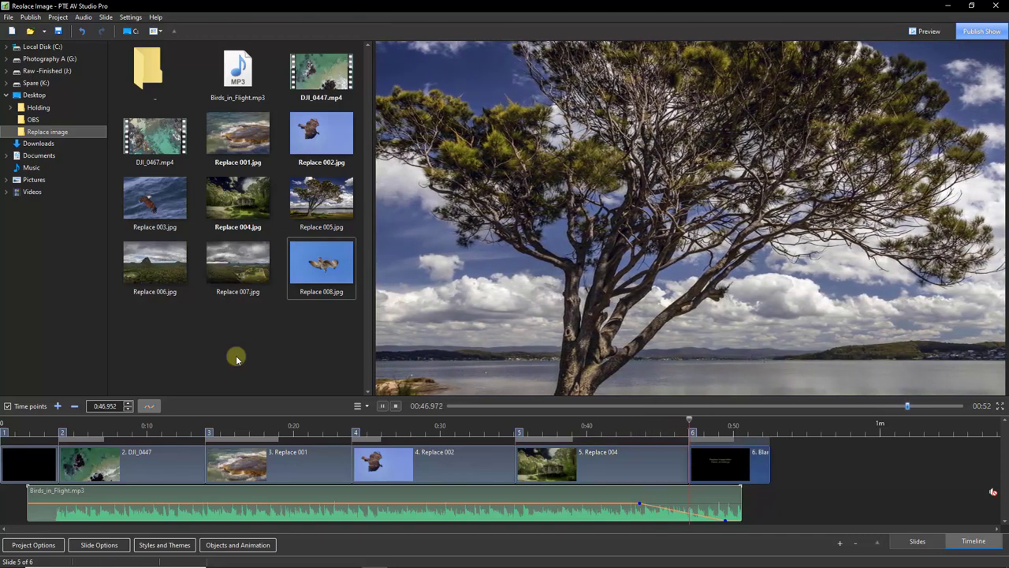
{"action": "left_click", "coordinate": [395, 406]}
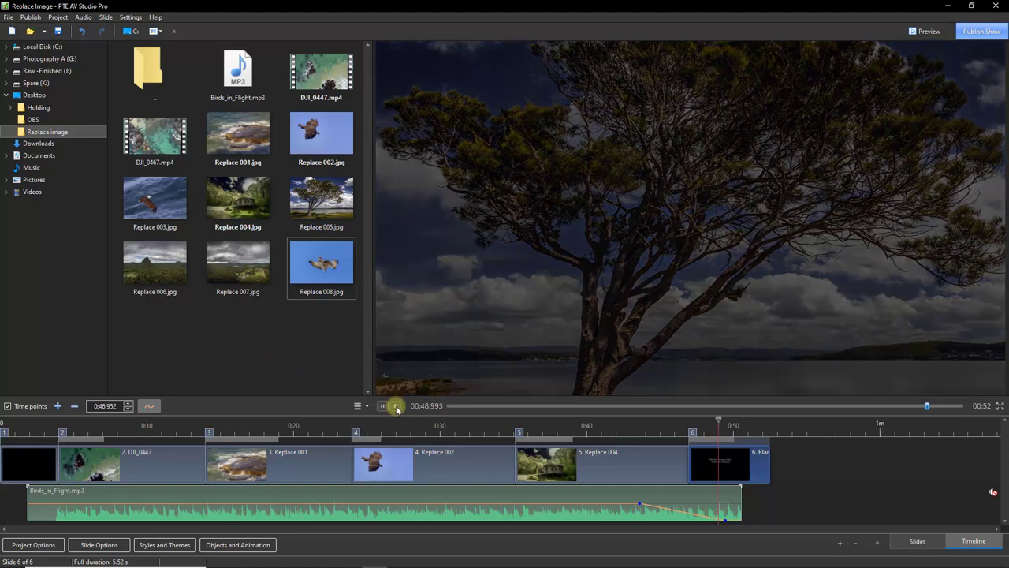
{"action": "left_click", "coordinate": [396, 406]}
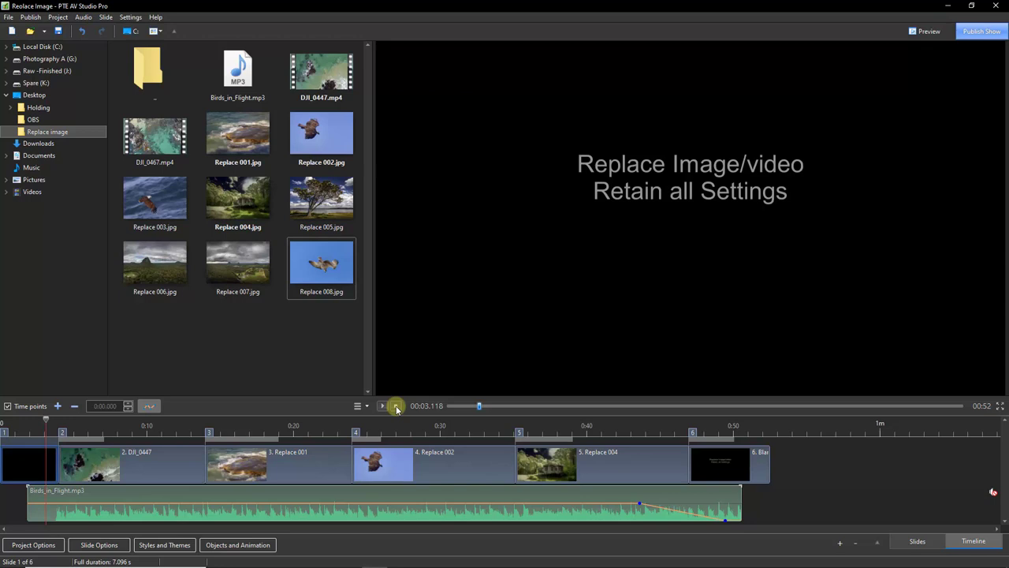
Select slide 2, the DJI_0447 drone video, and open Settings > Preferences.
{"action": "left_click", "coordinate": [398, 406]}
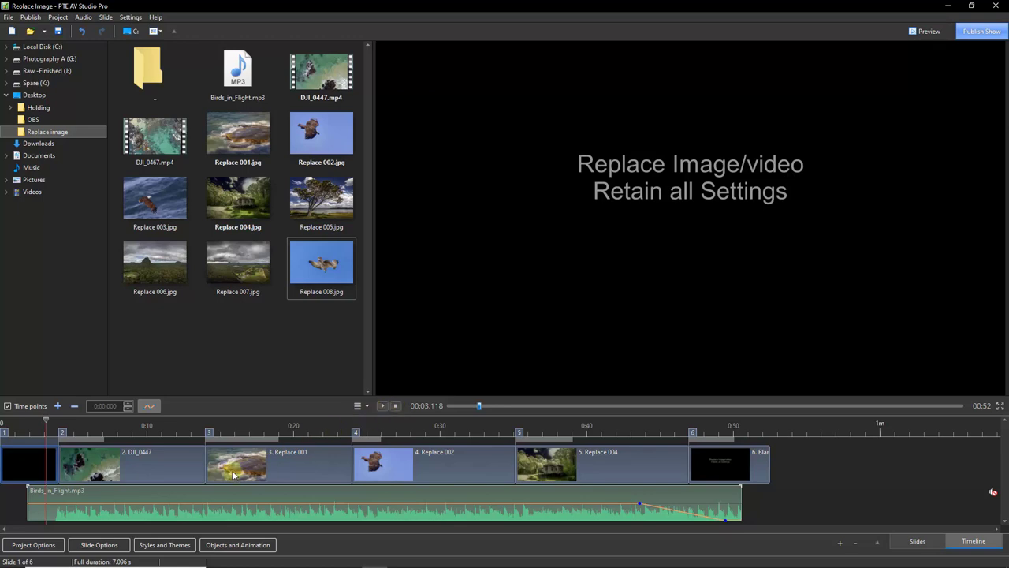
{"action": "mouse_move", "coordinate": [98, 464]}
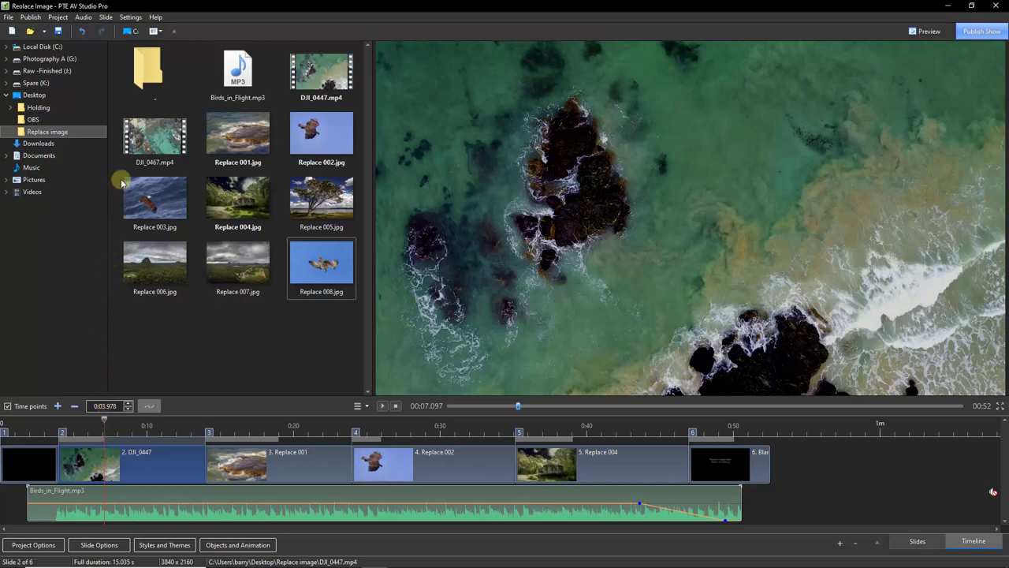
{"action": "left_click", "coordinate": [132, 16]}
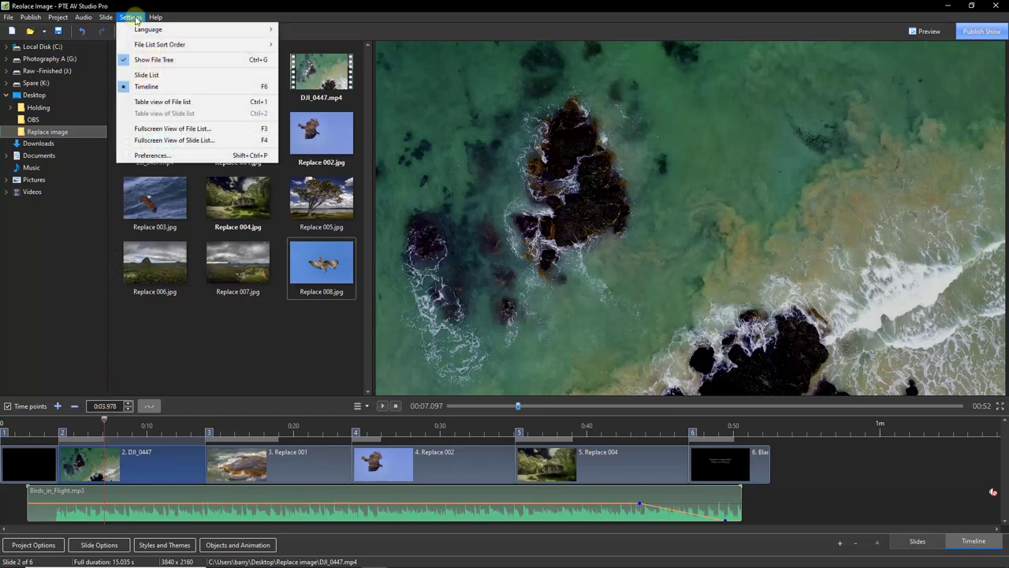
{"action": "mouse_move", "coordinate": [152, 155]}
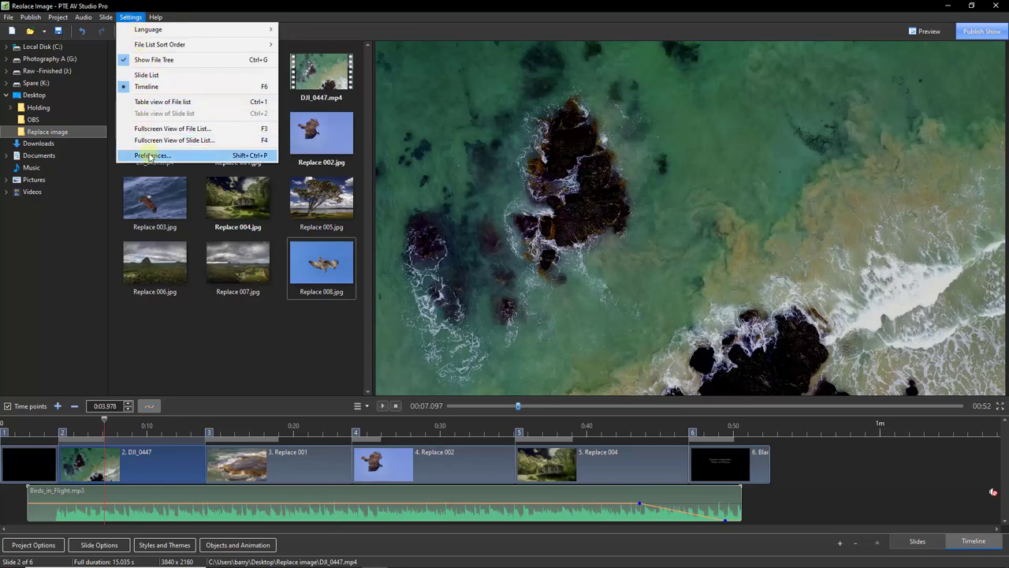
{"action": "left_click", "coordinate": [150, 155]}
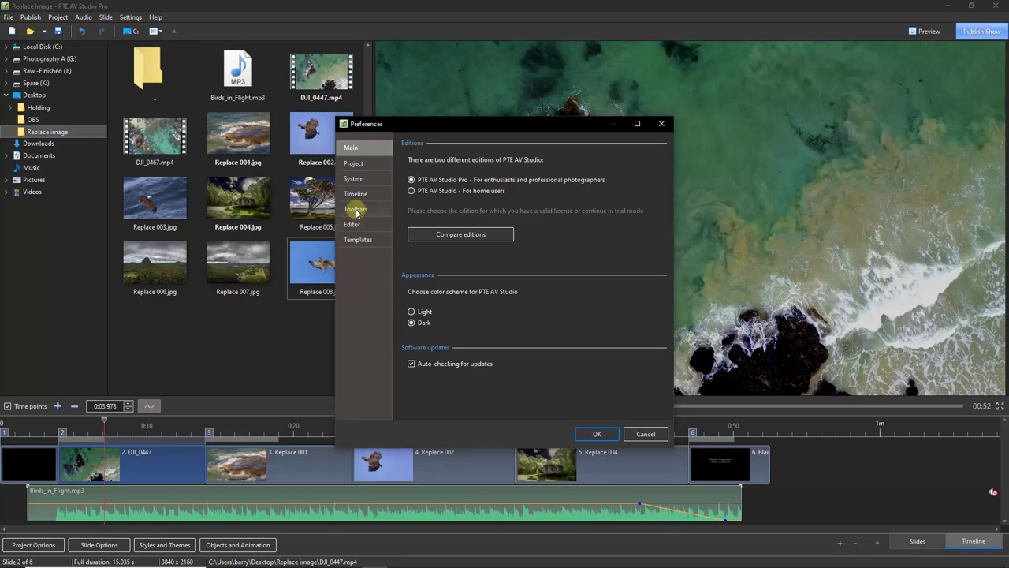
Enable 'Change image/video file' for the top-right toolbar in the Toolbars preferences.
{"action": "left_click", "coordinate": [356, 208]}
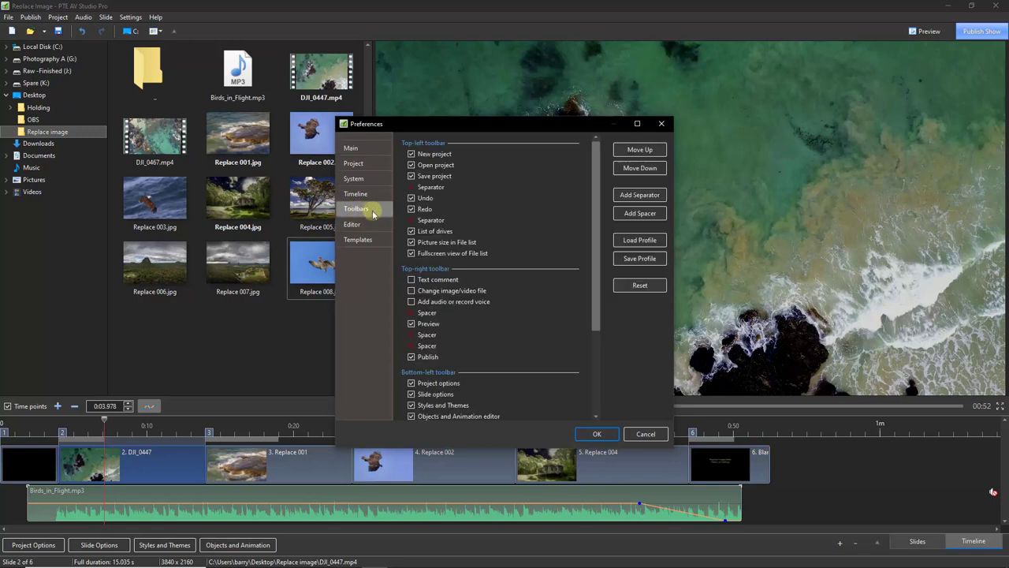
{"action": "scroll", "scroll_direction": "down", "scroll_amount": 3}
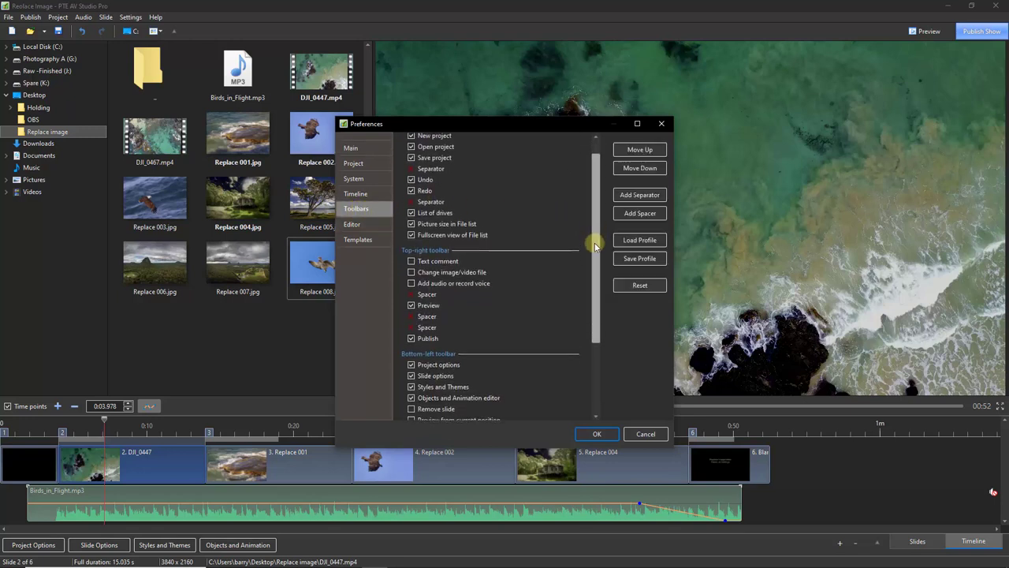
{"action": "scroll", "scroll_direction": "down", "scroll_amount": 3}
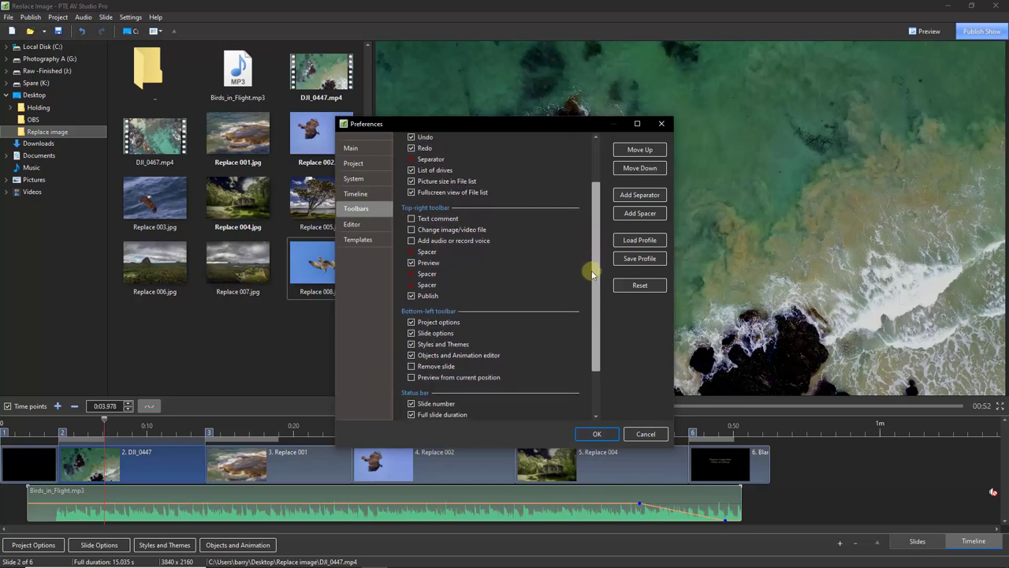
{"action": "scroll", "scroll_direction": "down", "scroll_amount": 3}
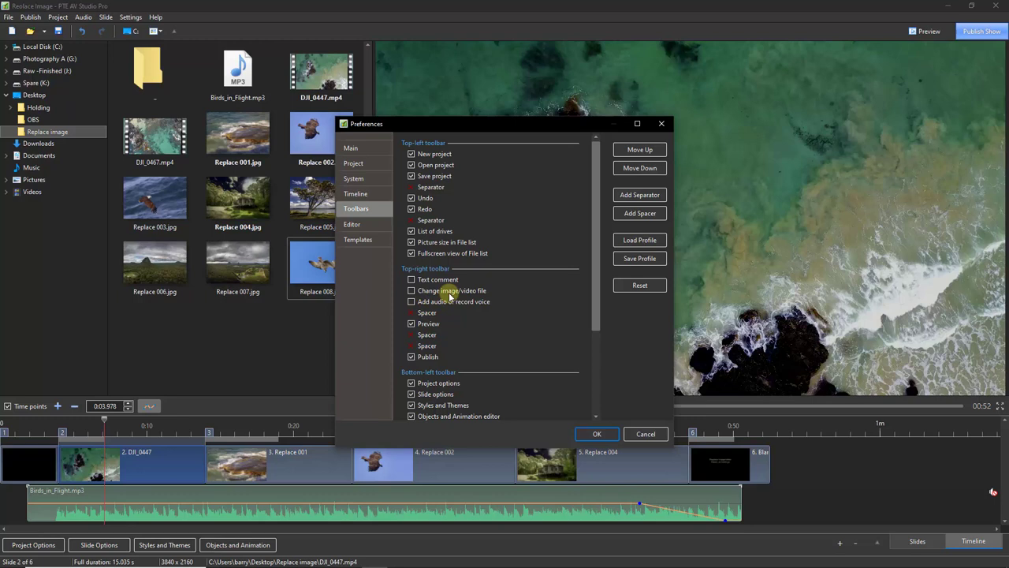
{"action": "left_click", "coordinate": [411, 291]}
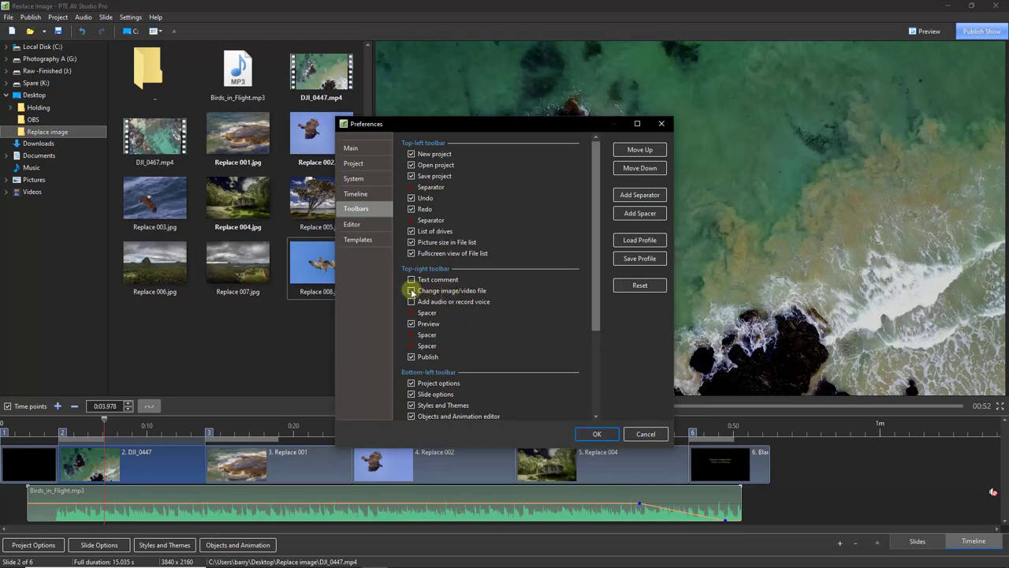
{"action": "left_click", "coordinate": [411, 290]}
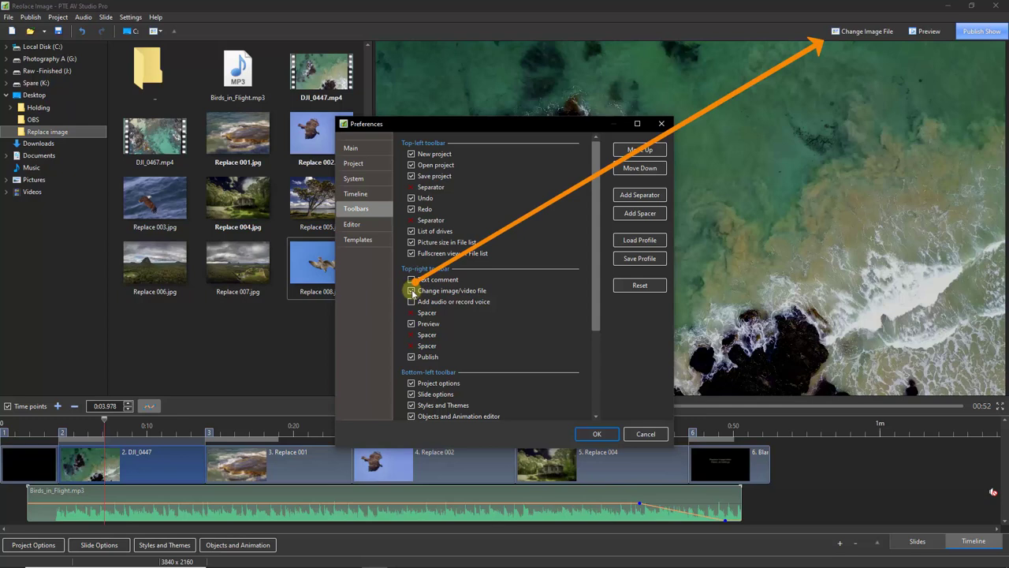
{"action": "left_click", "coordinate": [411, 290]}
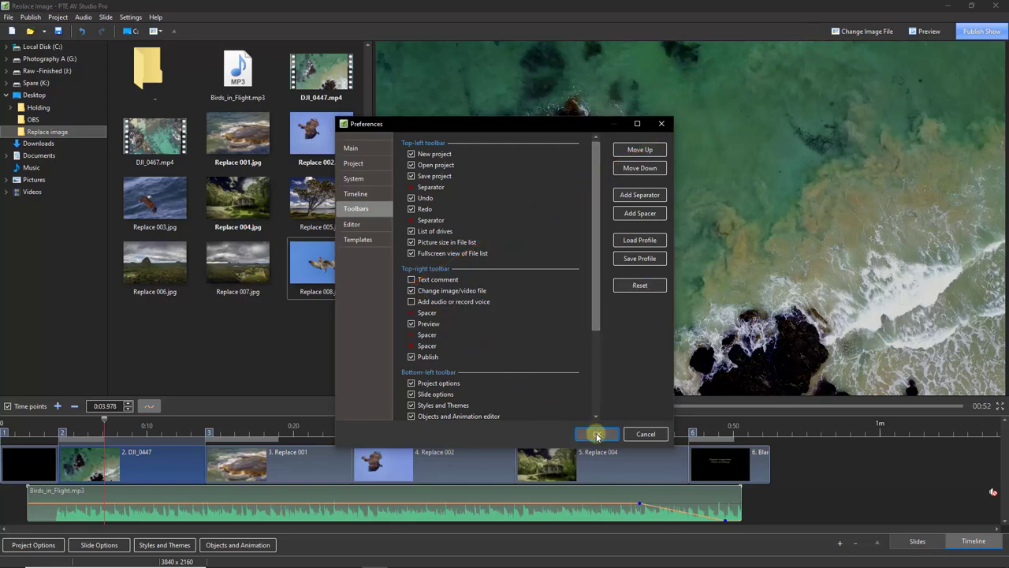
Save preferences, then select an image slide and video slide 2 to see the command change.
{"action": "left_click", "coordinate": [595, 435]}
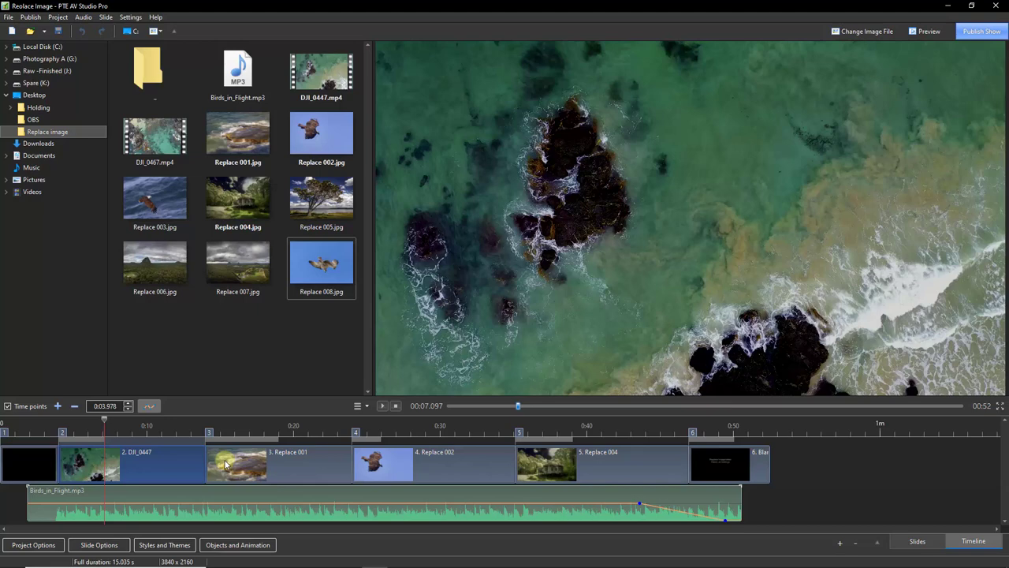
{"action": "left_click", "coordinate": [382, 464]}
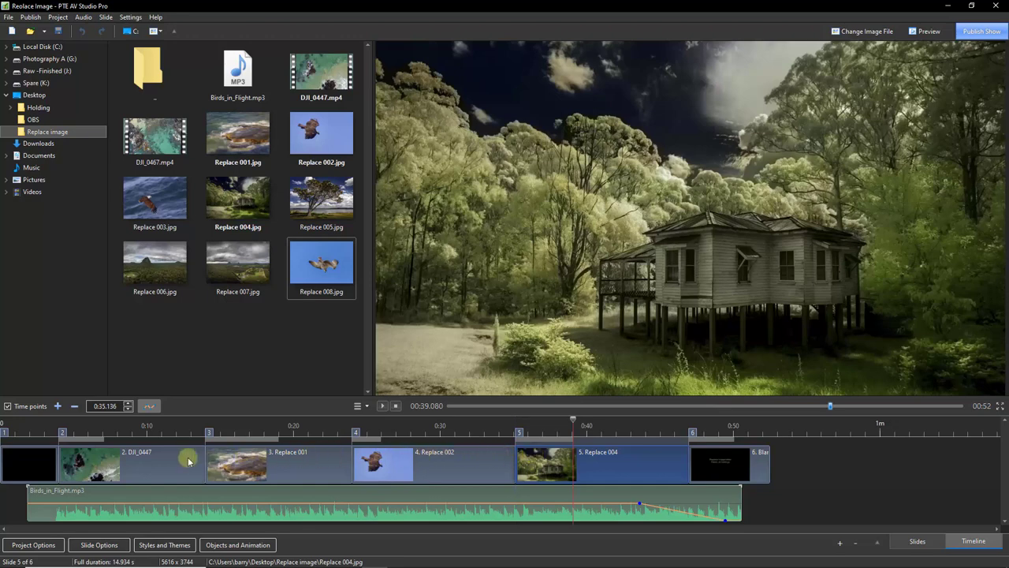
{"action": "left_click", "coordinate": [89, 471]}
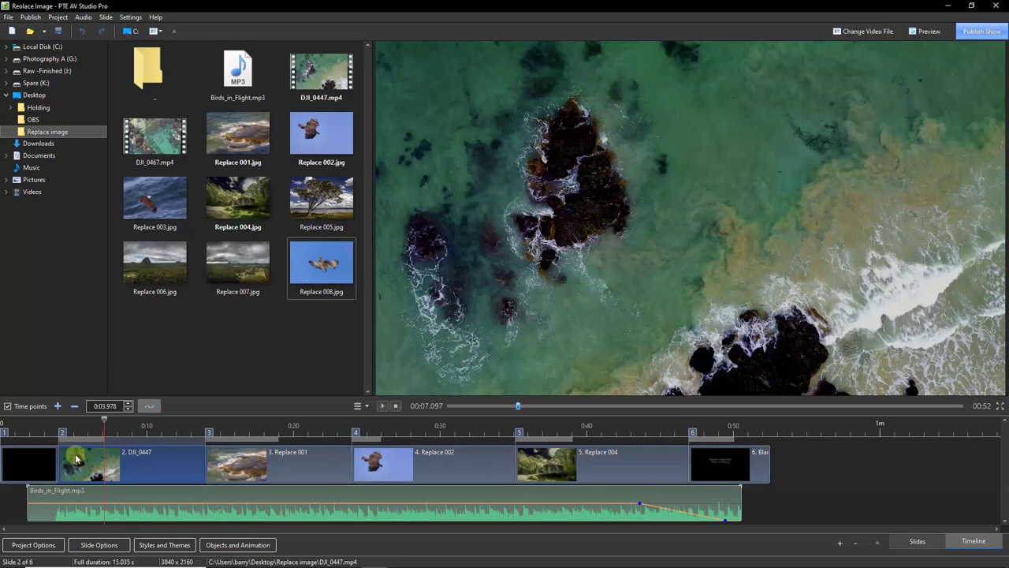
{"action": "mouse_move", "coordinate": [174, 464]}
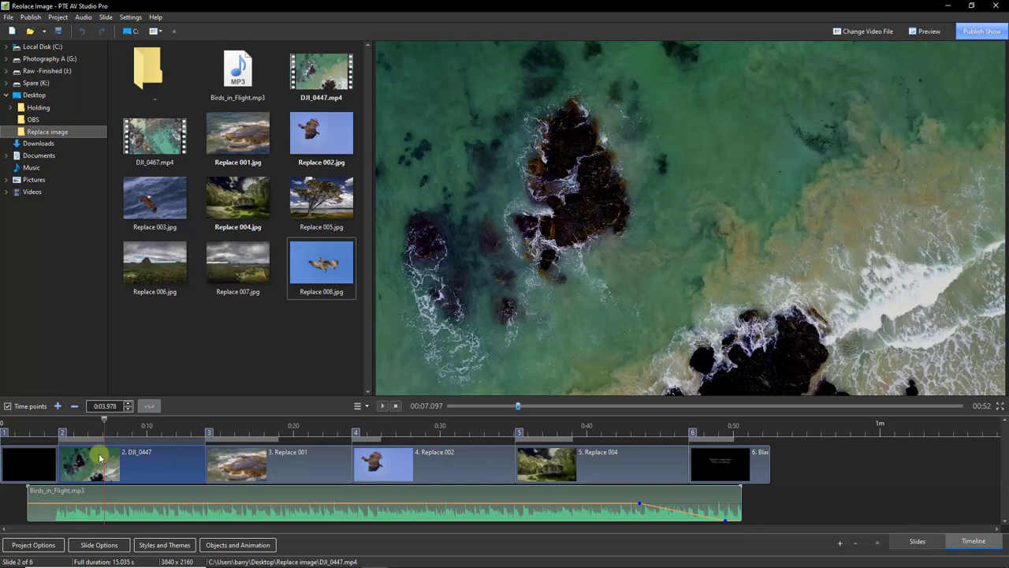
{"action": "mouse_move", "coordinate": [106, 475]}
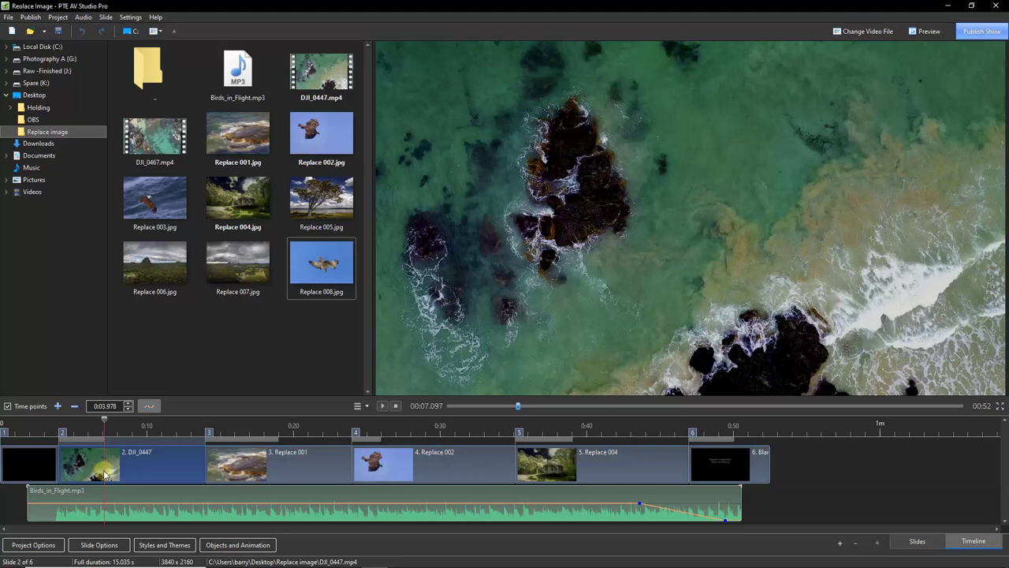
{"action": "mouse_move", "coordinate": [867, 50]}
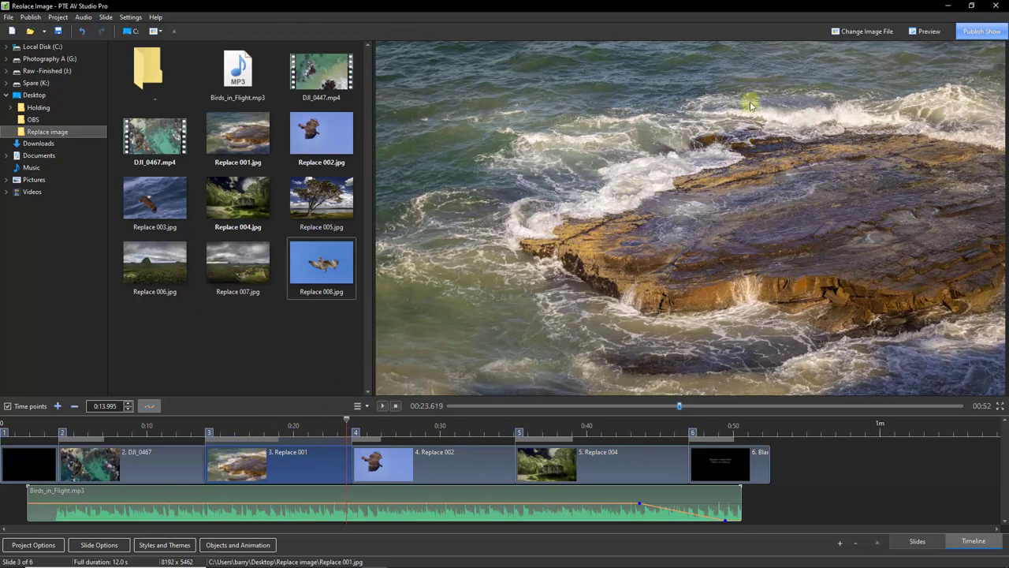
Replace slide 3's Replace 001 picture with the Replace 005 tree photo.
{"action": "left_click", "coordinate": [862, 31]}
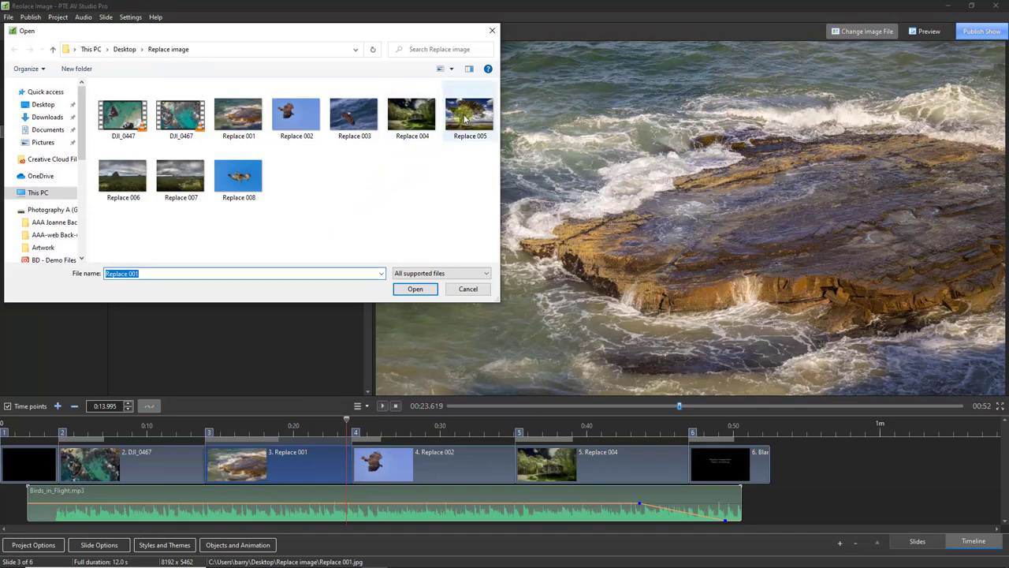
{"action": "left_click", "coordinate": [468, 113]}
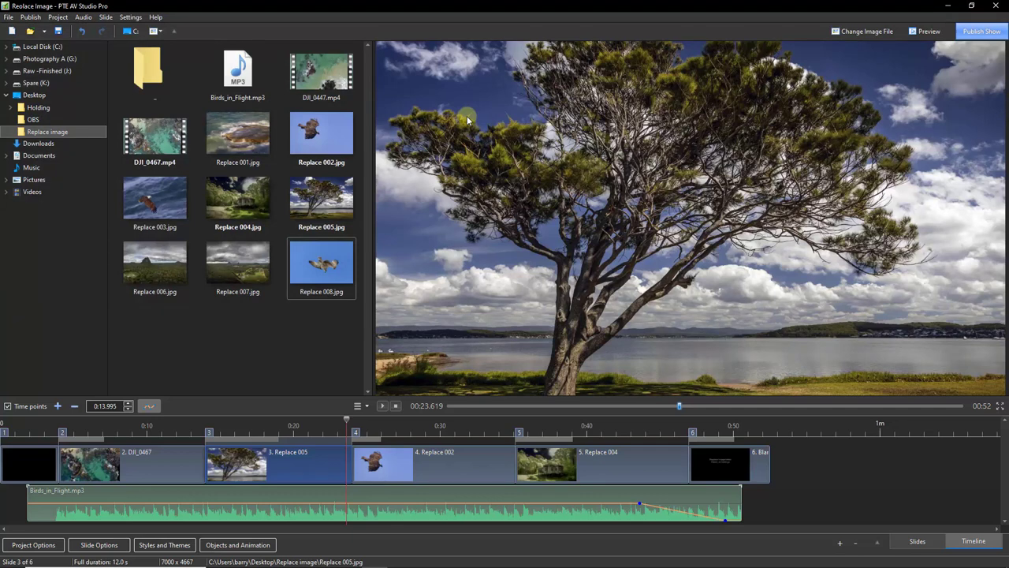
{"action": "mouse_move", "coordinate": [235, 333]}
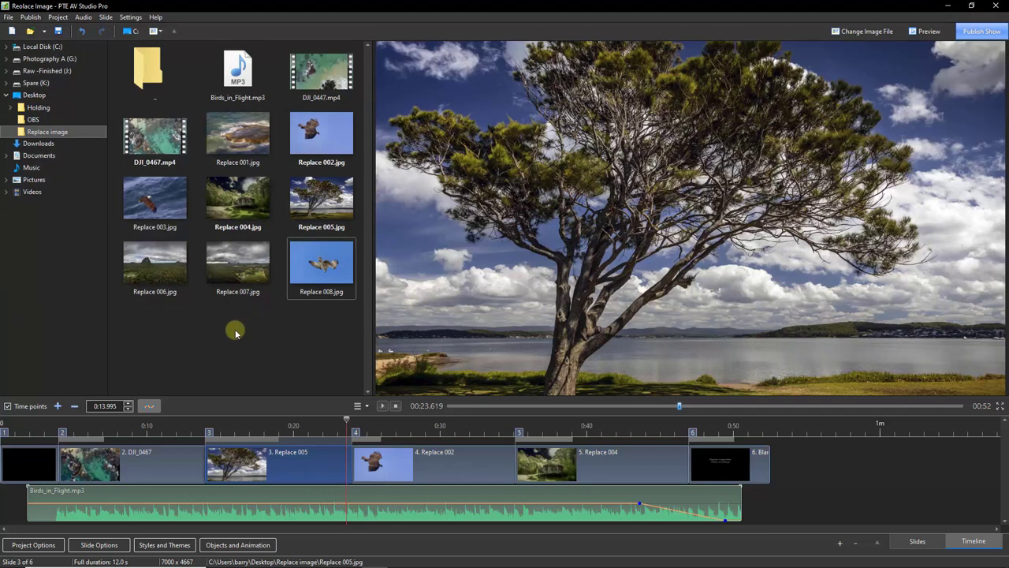
{"action": "mouse_move", "coordinate": [230, 347]}
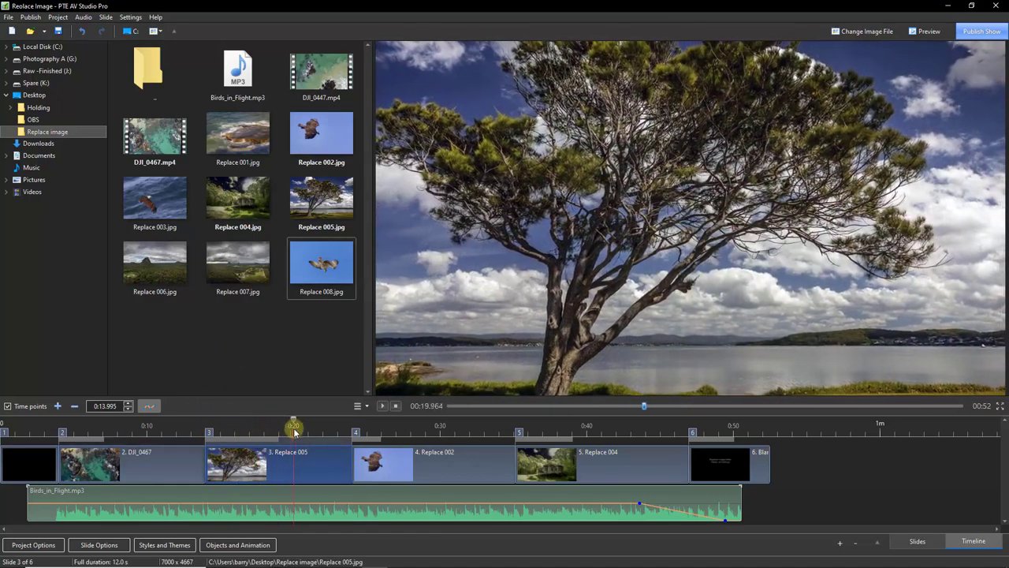
Select slide 5, the Replace 004 house photo, in the Timeline.
{"action": "left_click", "coordinate": [345, 432]}
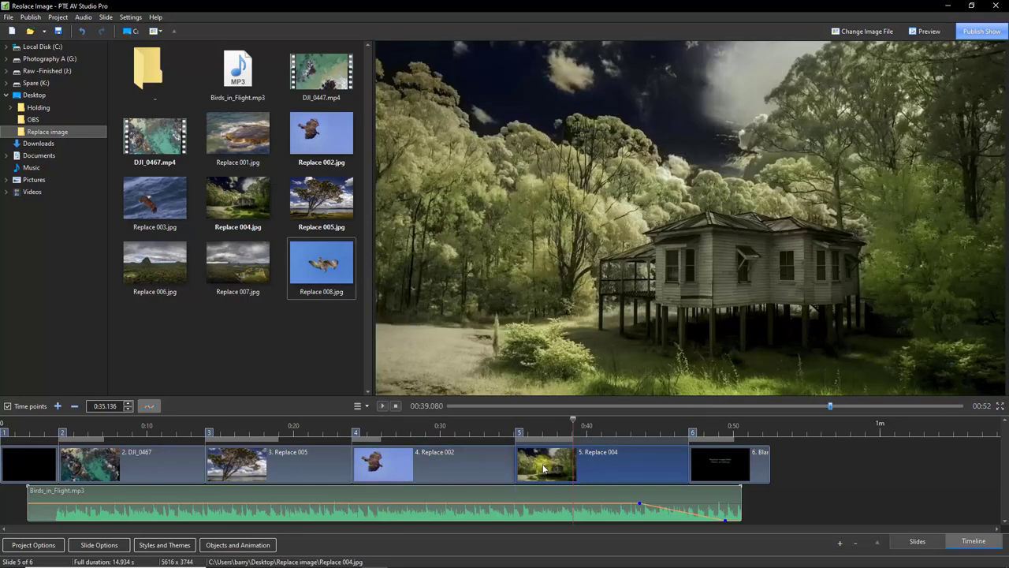
{"action": "mouse_move", "coordinate": [524, 473]}
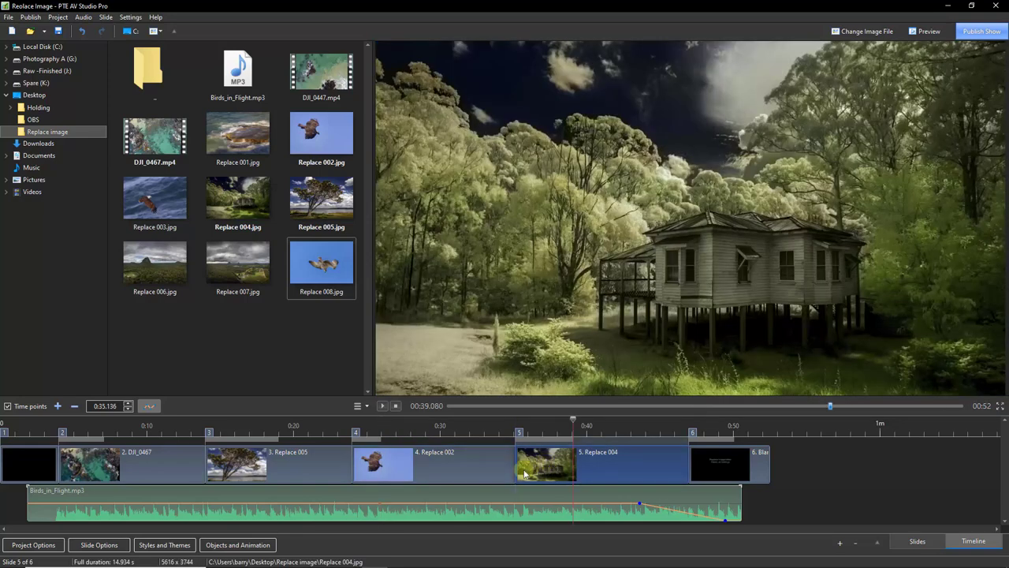
Open slide 5's objects, select Replace 004 and child Replace 005, and scrub to 5.486s.
{"action": "double_click", "coordinate": [541, 468]}
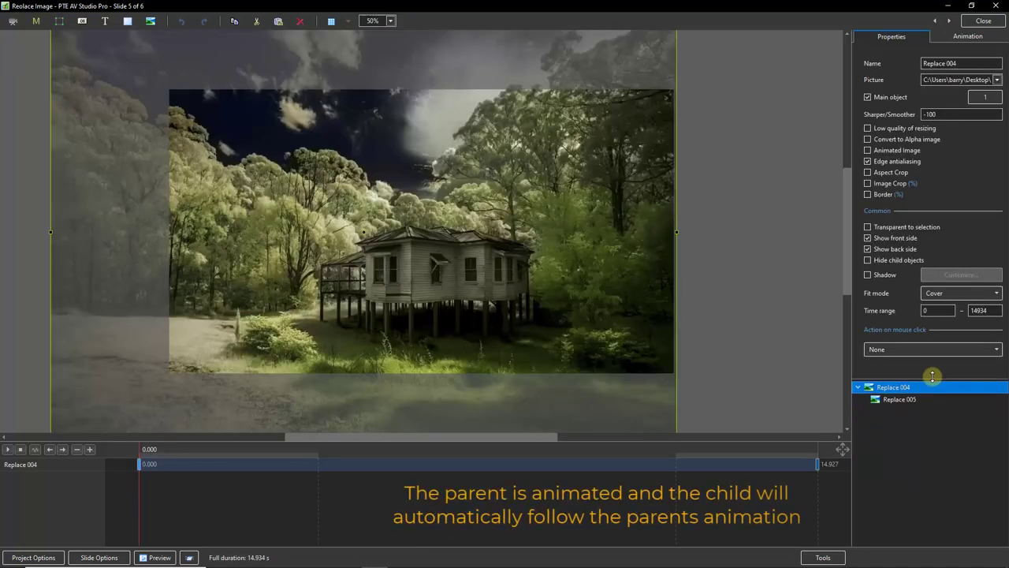
{"action": "left_click", "coordinate": [891, 386]}
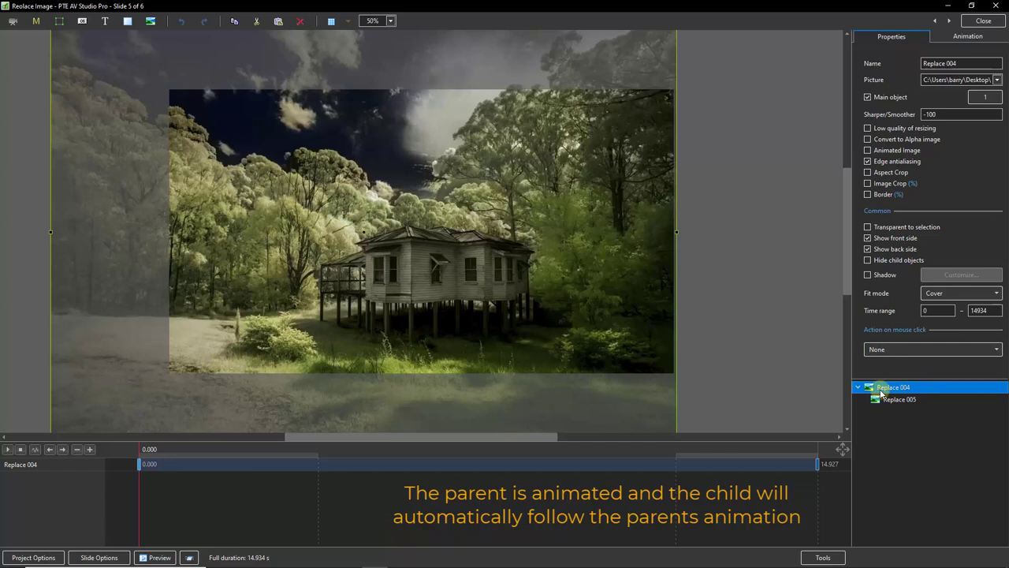
{"action": "mouse_move", "coordinate": [820, 401]}
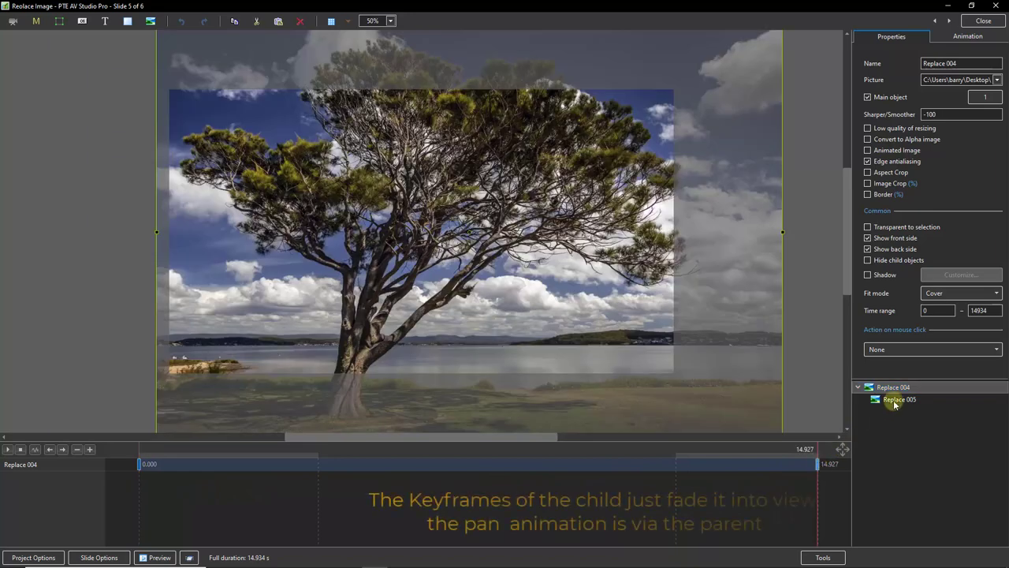
{"action": "left_click", "coordinate": [897, 399]}
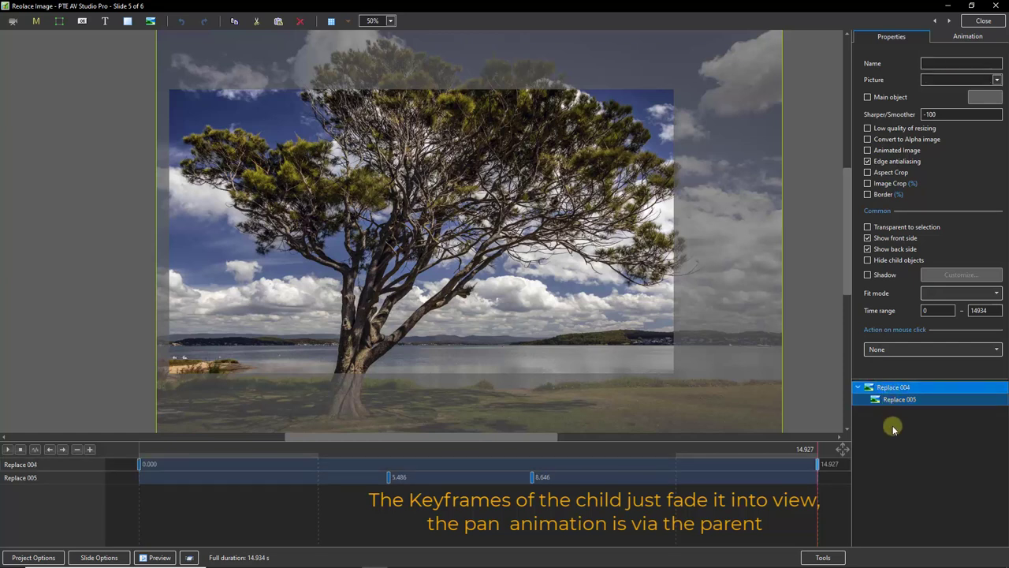
{"action": "mouse_move", "coordinate": [247, 468]}
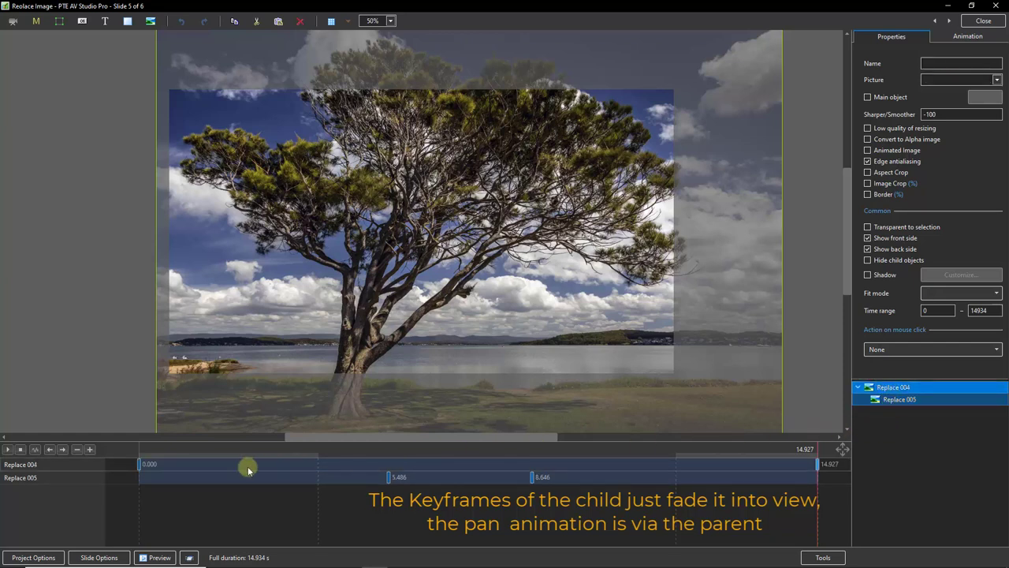
{"action": "left_click_drag", "start_coordinate": [248, 469], "coordinate": [138, 477]}
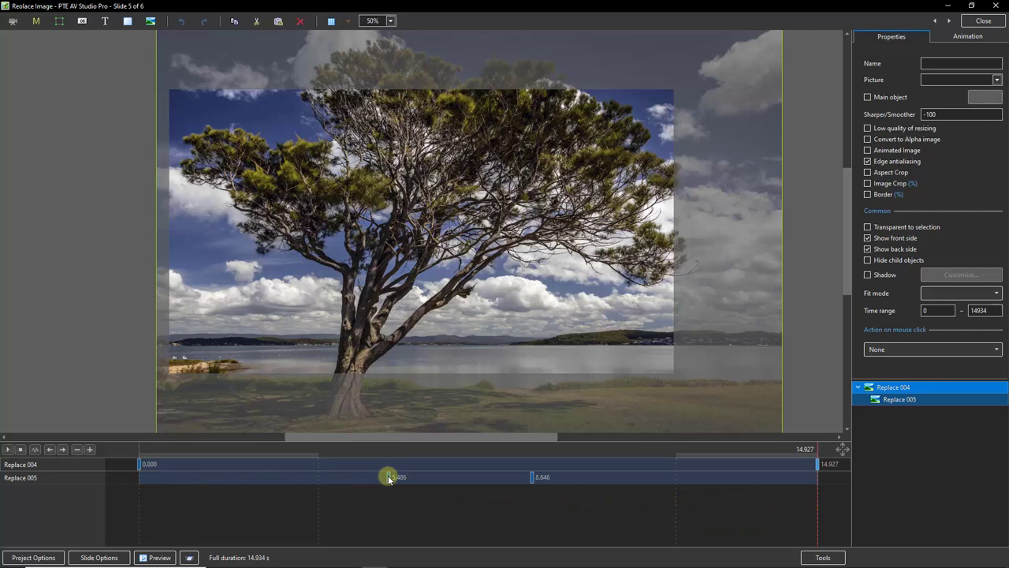
{"action": "left_click_drag", "start_coordinate": [389, 476], "coordinate": [389, 476]}
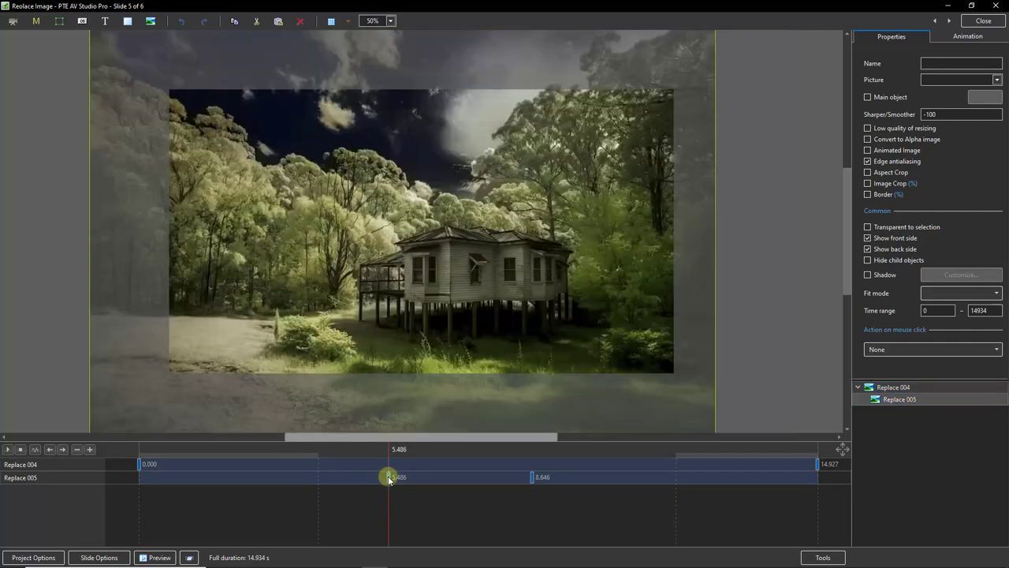
On the Animation tab, preview child Replace 005 fading to full opacity at 8.646s.
{"action": "left_click", "coordinate": [967, 36]}
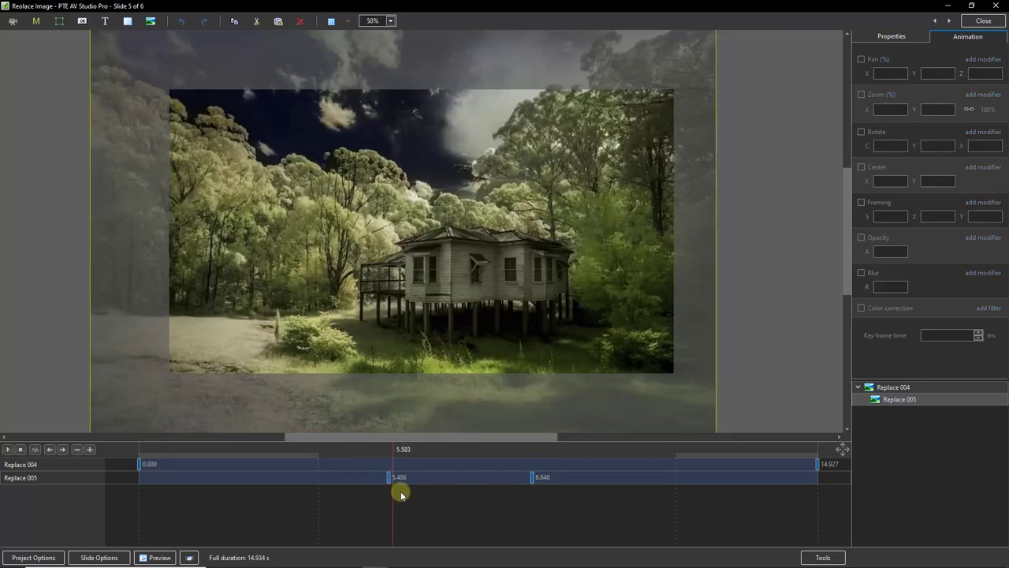
{"action": "left_click", "coordinate": [515, 506]}
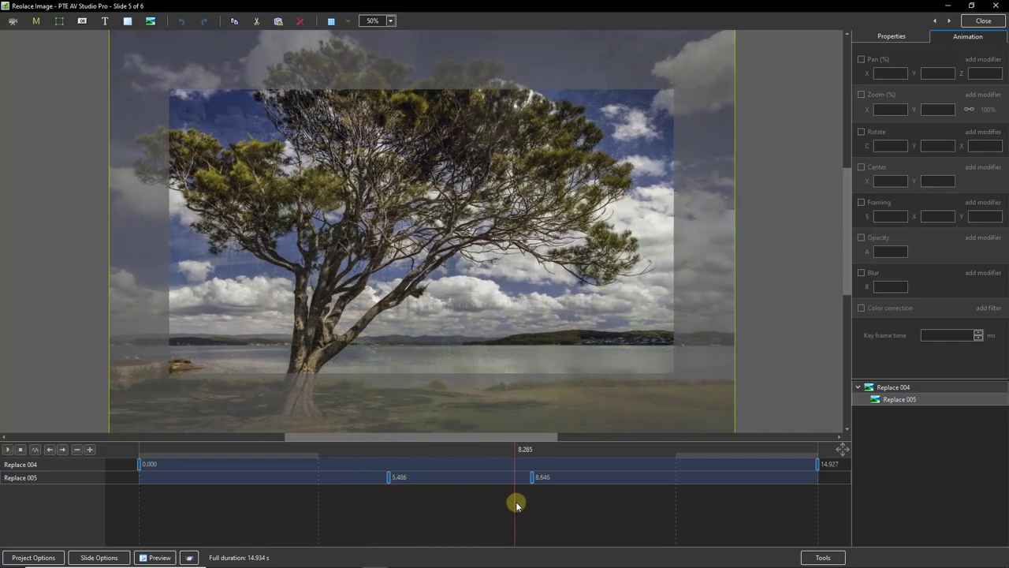
{"action": "left_click_drag", "start_coordinate": [515, 504], "coordinate": [550, 508]}
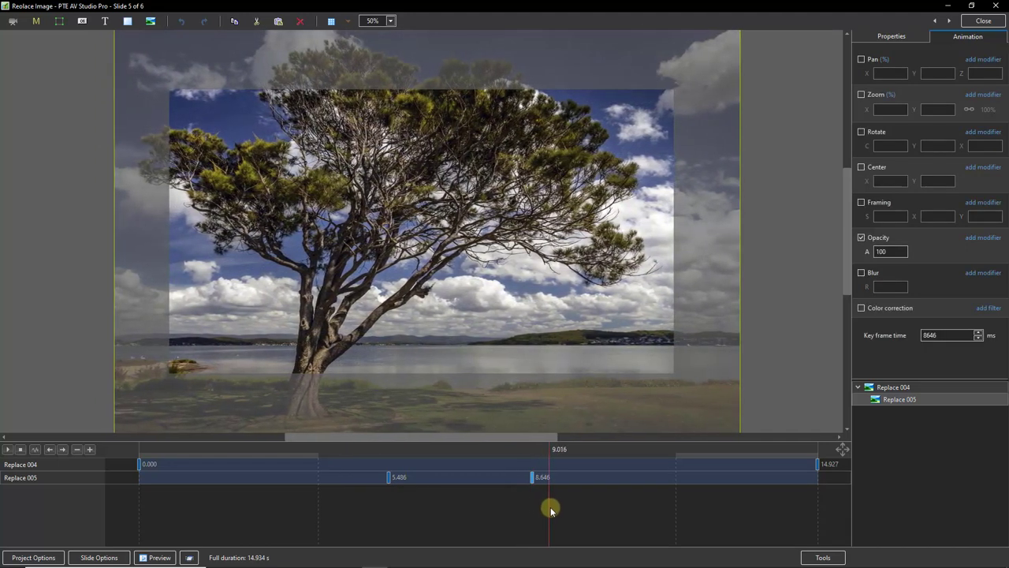
{"action": "left_click_drag", "start_coordinate": [550, 509], "coordinate": [610, 517]}
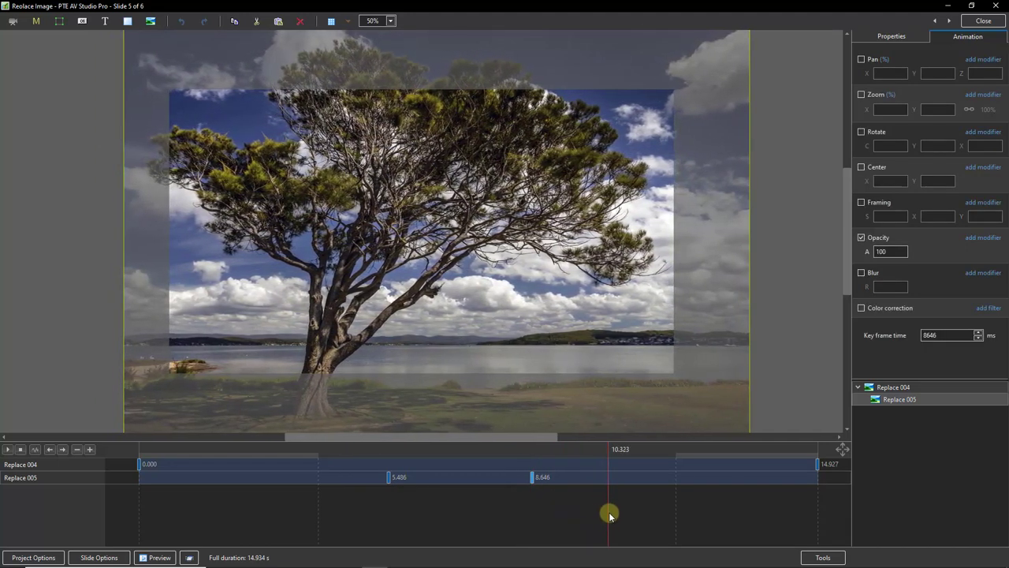
{"action": "left_click_drag", "start_coordinate": [608, 516], "coordinate": [623, 517]}
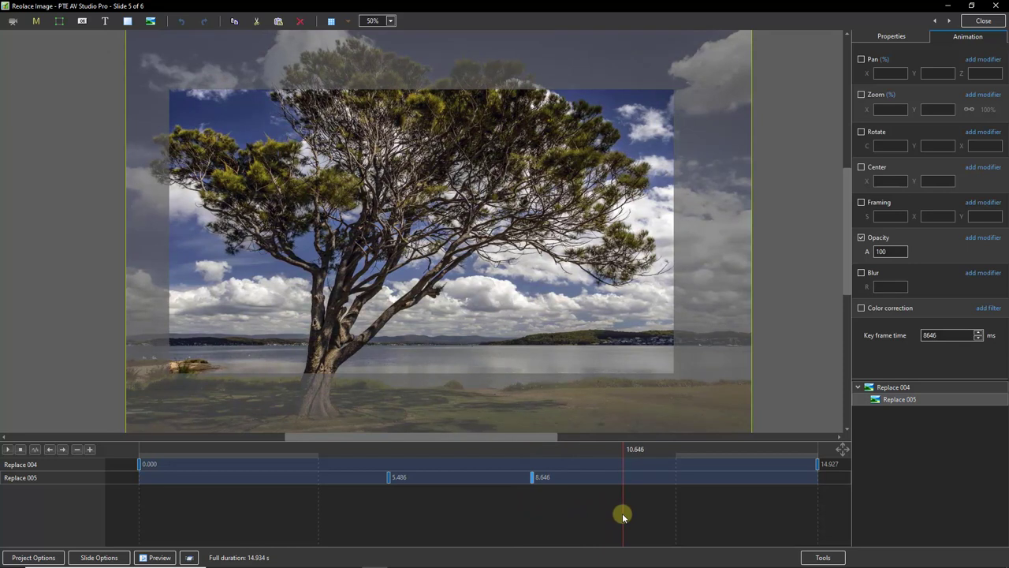
{"action": "mouse_move", "coordinate": [886, 142]}
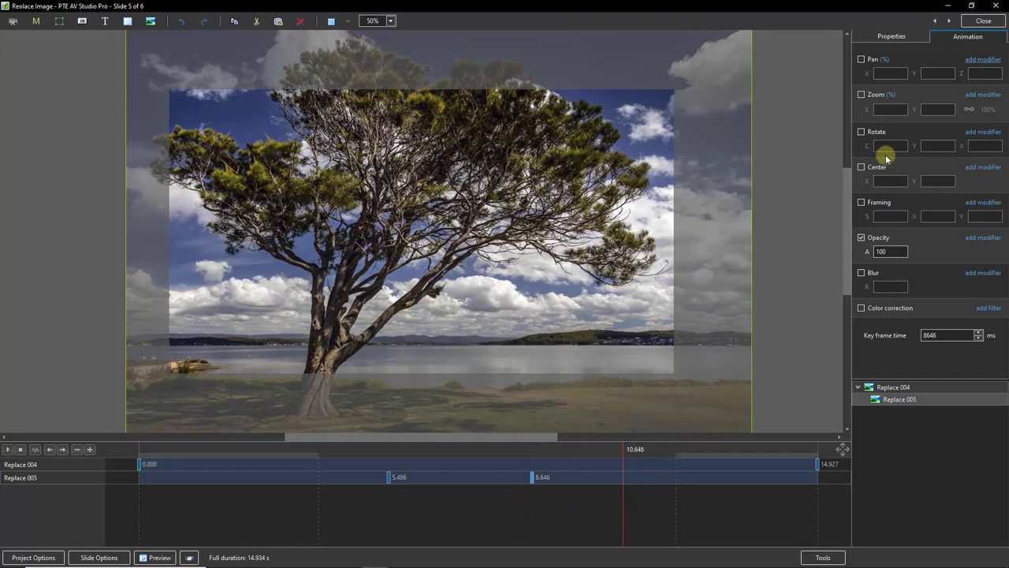
Close the object editor and swap slide 5's Replace 004 house image for Replace 006.
{"action": "left_click", "coordinate": [980, 20]}
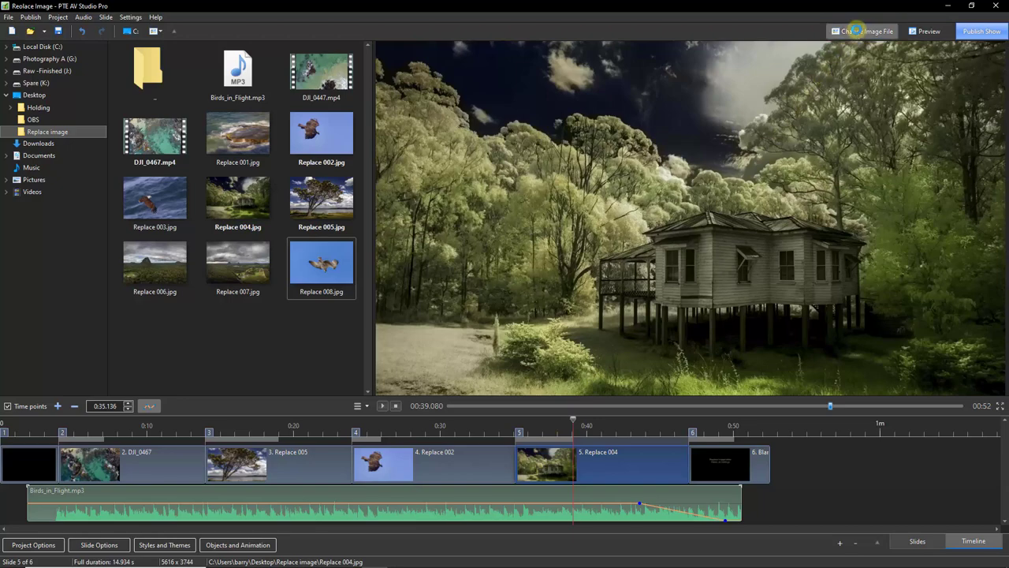
{"action": "left_click", "coordinate": [861, 31]}
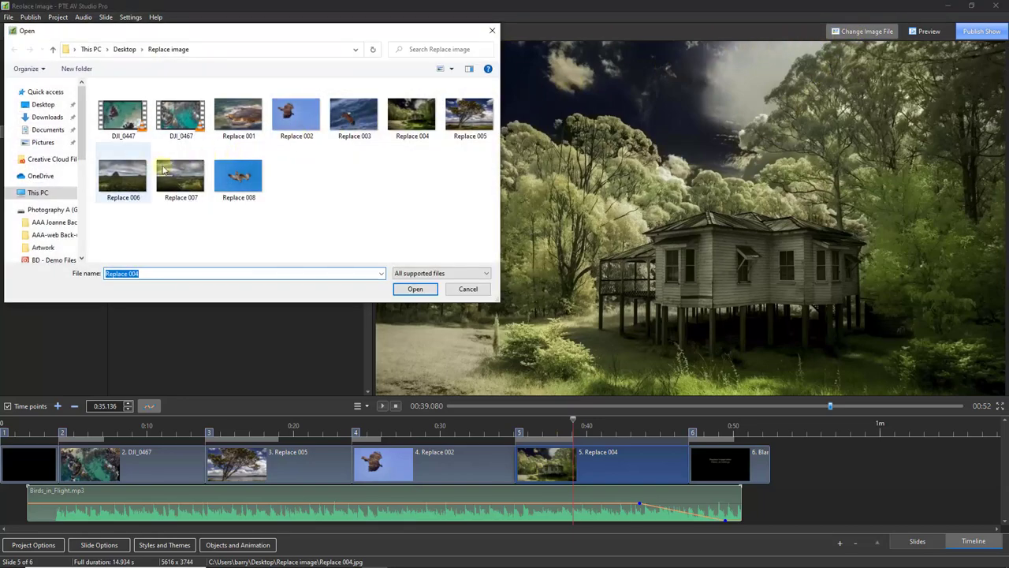
{"action": "left_click", "coordinate": [122, 169]}
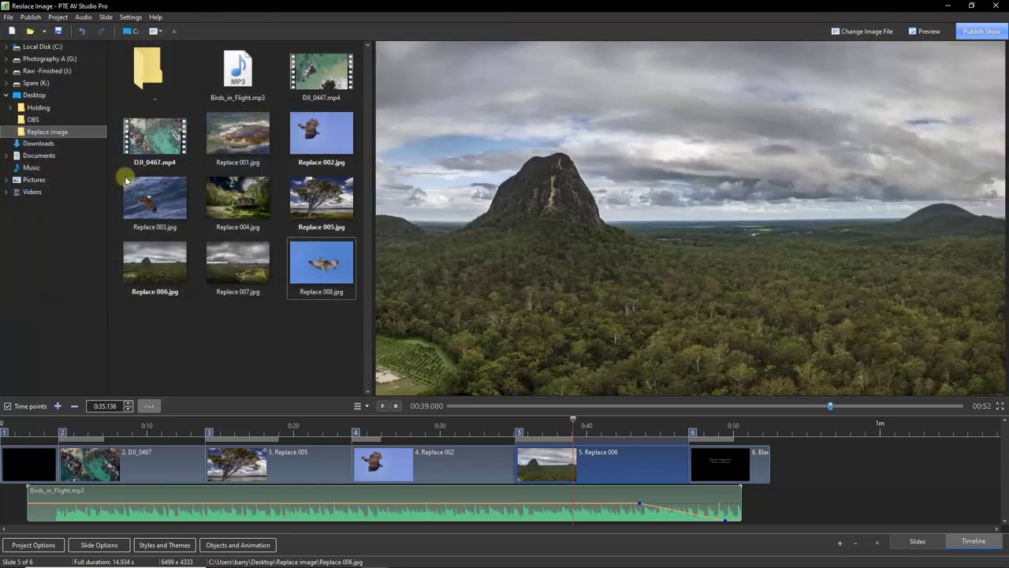
{"action": "mouse_move", "coordinate": [511, 294]}
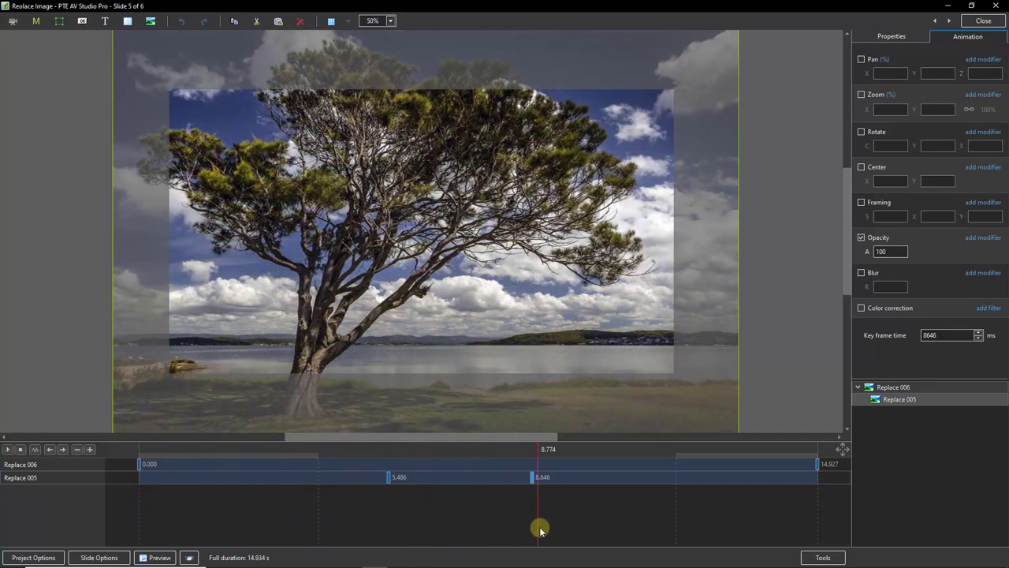
Preview slide 5's animation and select child Replace 005 to check its kept keyframes.
{"action": "left_click_drag", "start_coordinate": [540, 528], "coordinate": [680, 544]}
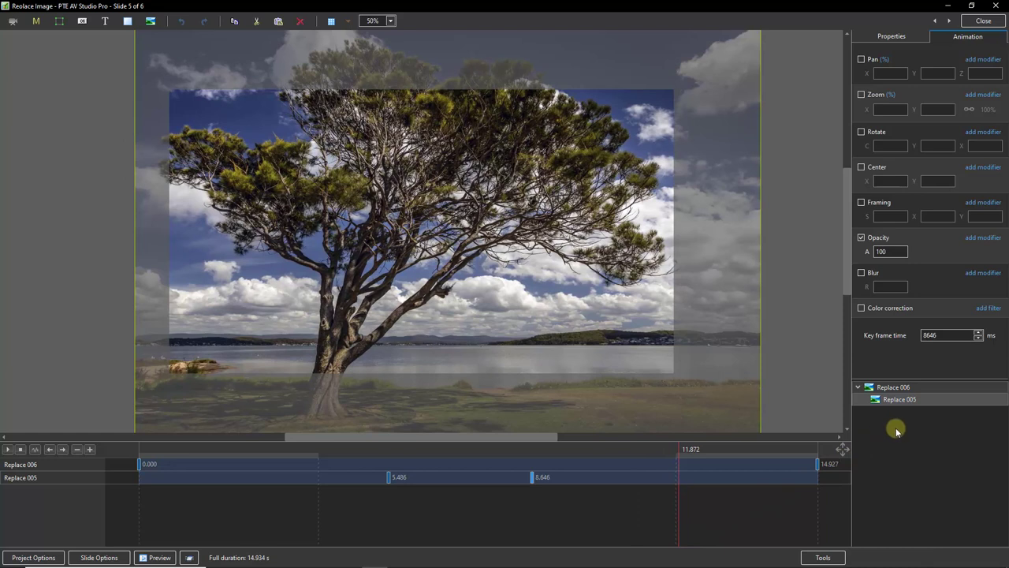
{"action": "left_click", "coordinate": [900, 400]}
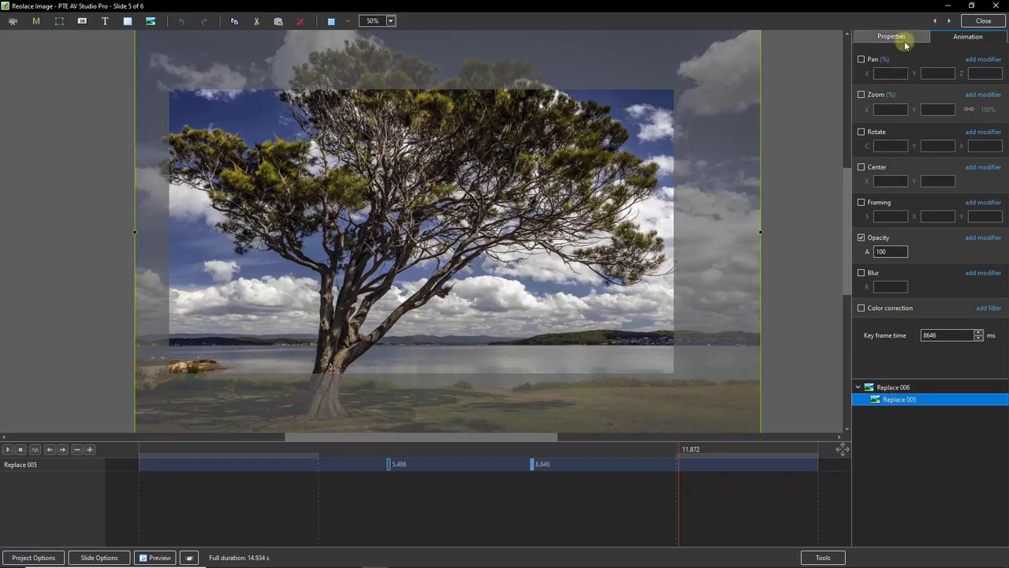
Set slide 5's child image picture to Replace 007 from the Properties tab.
{"action": "left_click", "coordinate": [896, 36]}
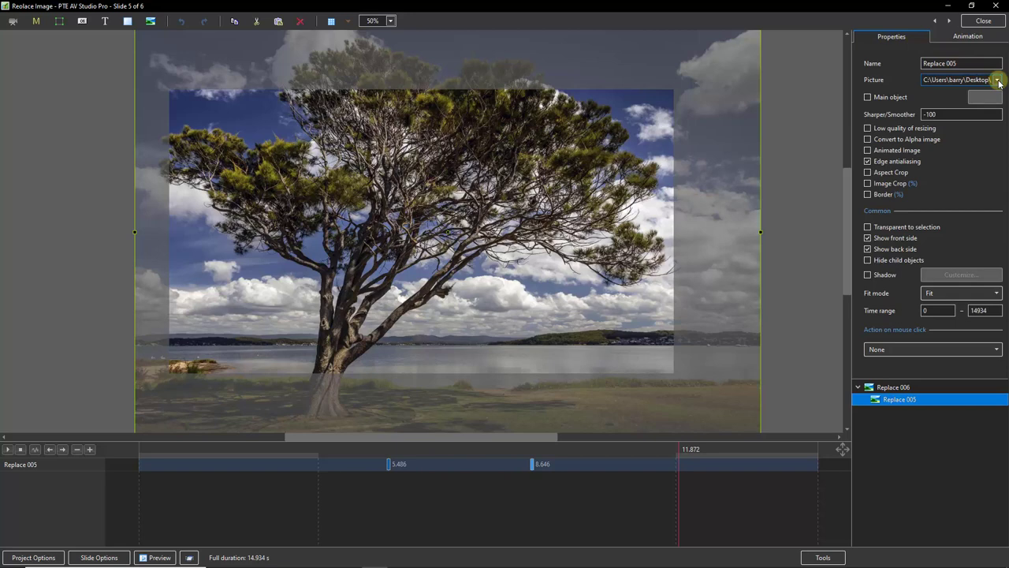
{"action": "left_click", "coordinate": [999, 83]}
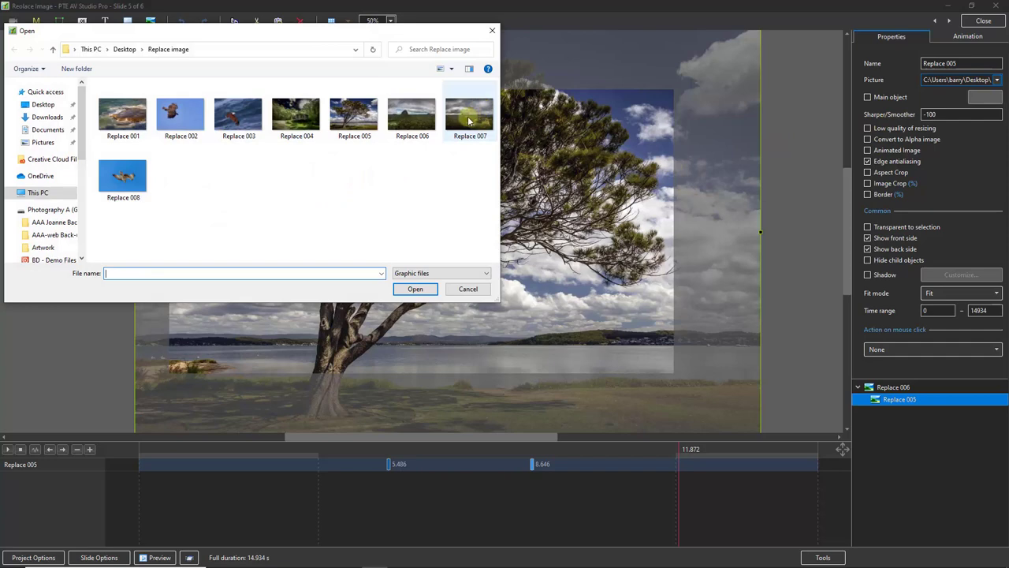
{"action": "double_click", "coordinate": [468, 110]}
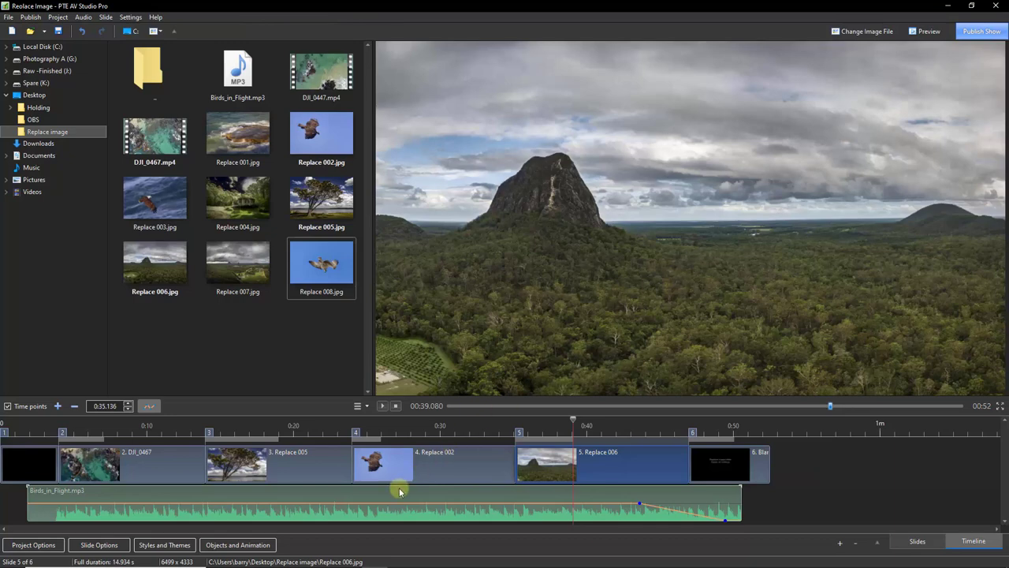
Play the show from near the end of slide 4's eagle photo to preview the fade.
{"action": "right_click", "coordinate": [383, 495]}
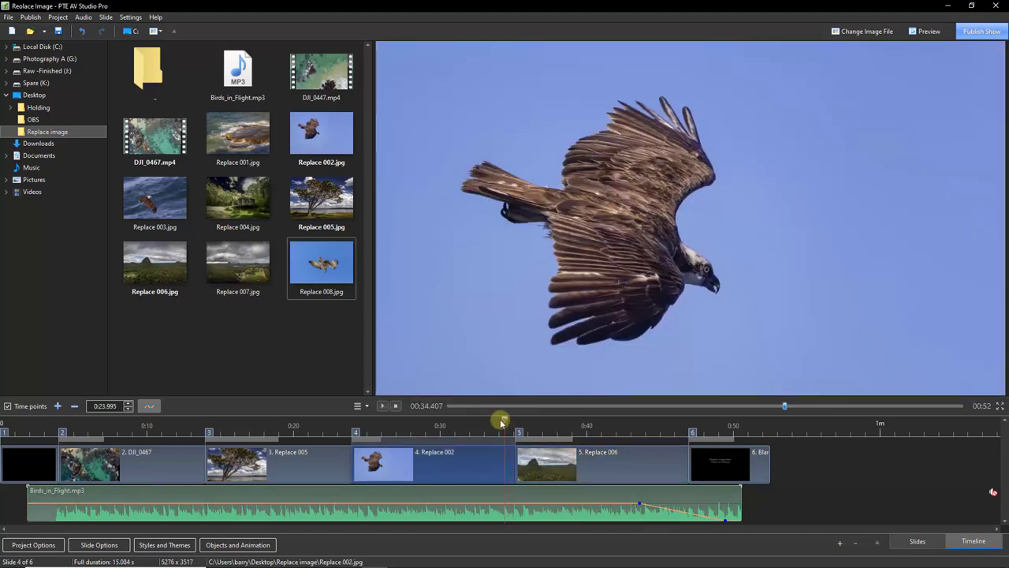
{"action": "left_click", "coordinate": [381, 405]}
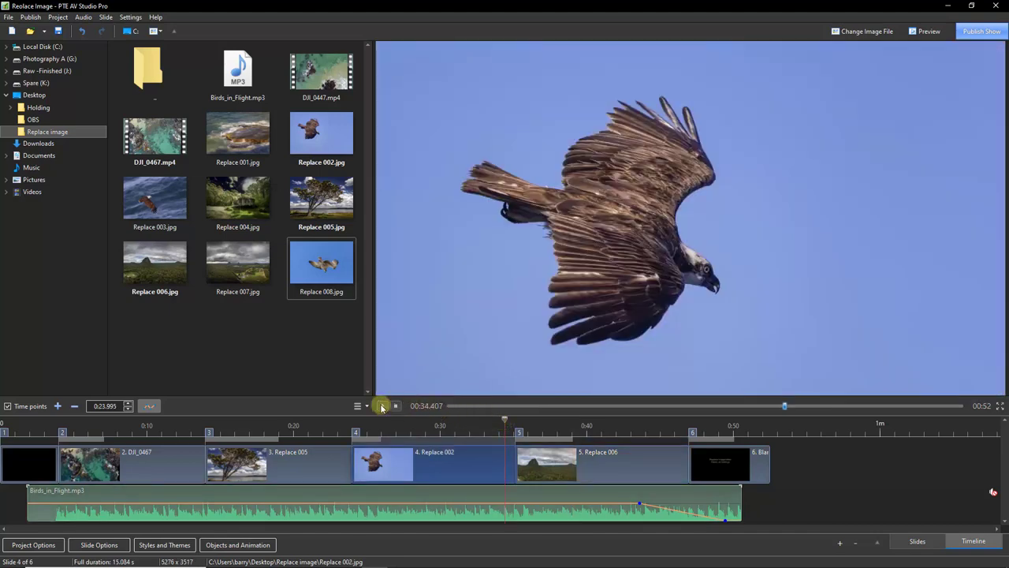
{"action": "left_click", "coordinate": [382, 405]}
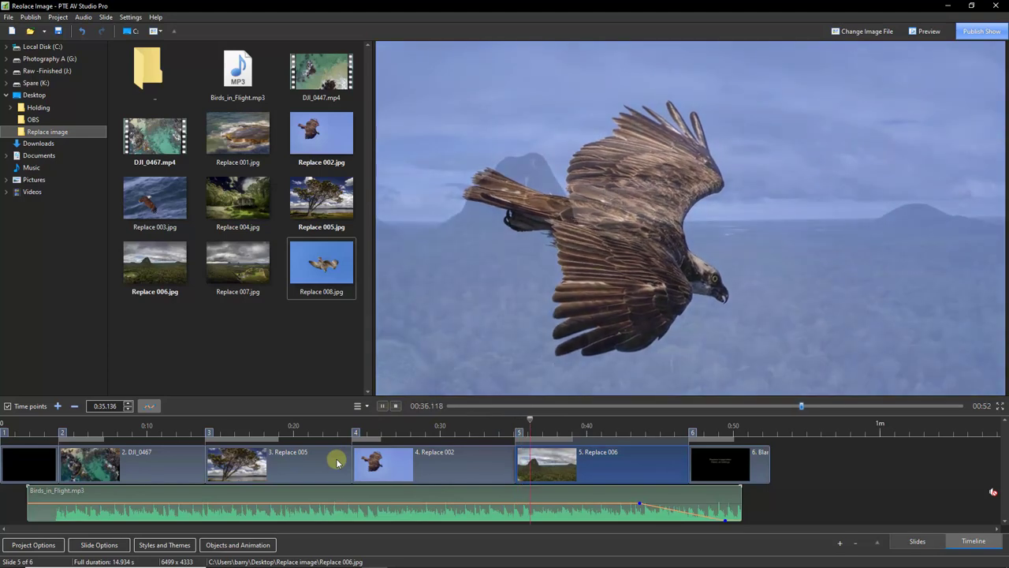